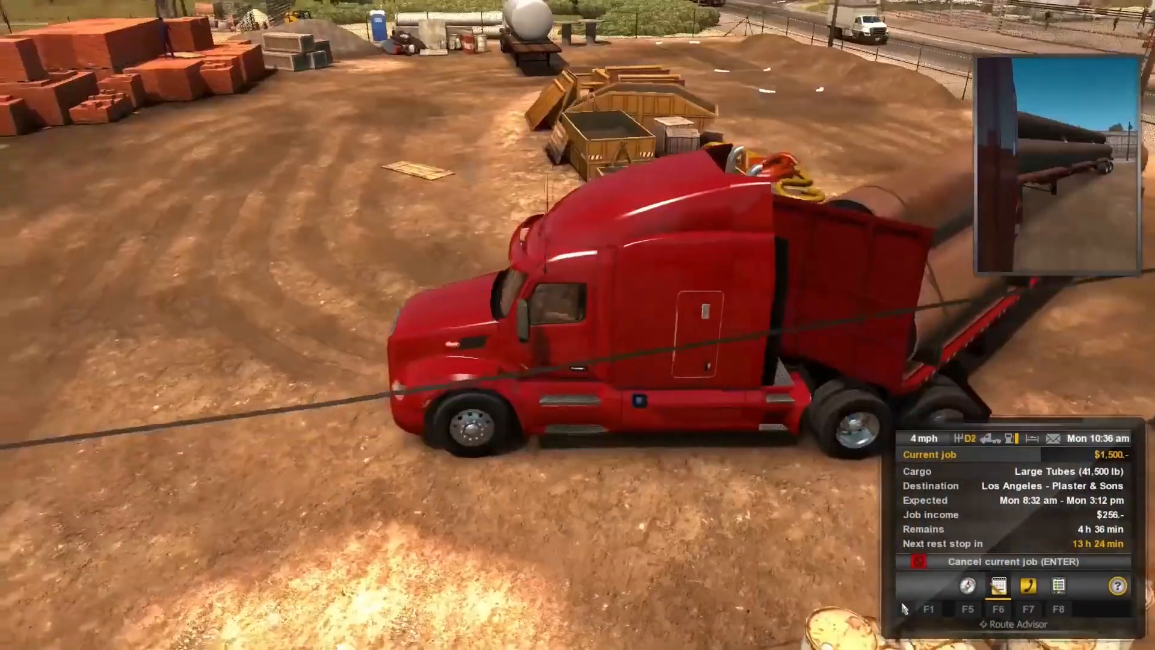
# Step: Switch away from American Truck Simulator to the browser with SimBrief's login page
pyautogui.press('alt+tab')
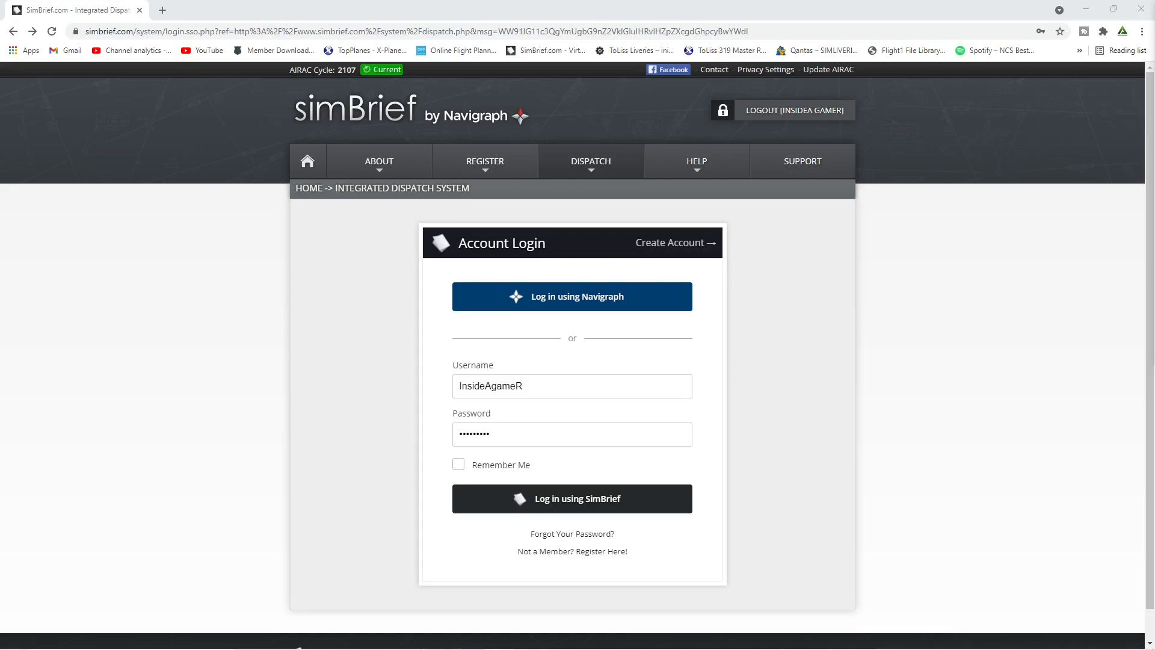
# Step: Create a new dispatch flight numbered 001 from EGKK to EGCC
pyautogui.click(589, 160)
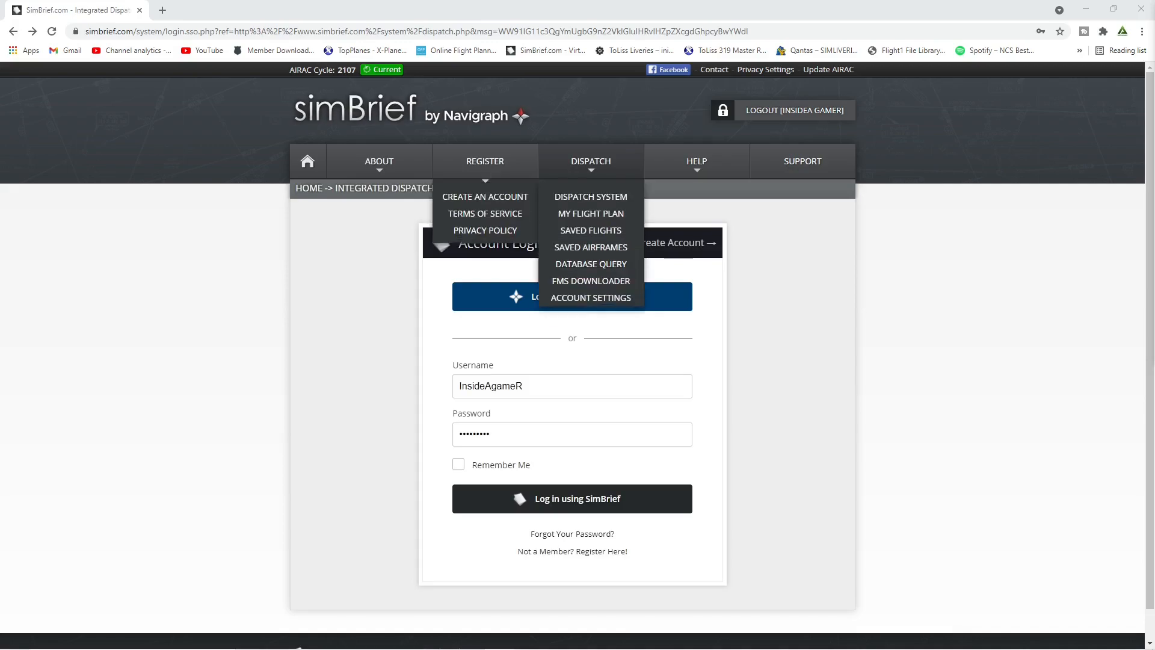
pyautogui.click(590, 196)
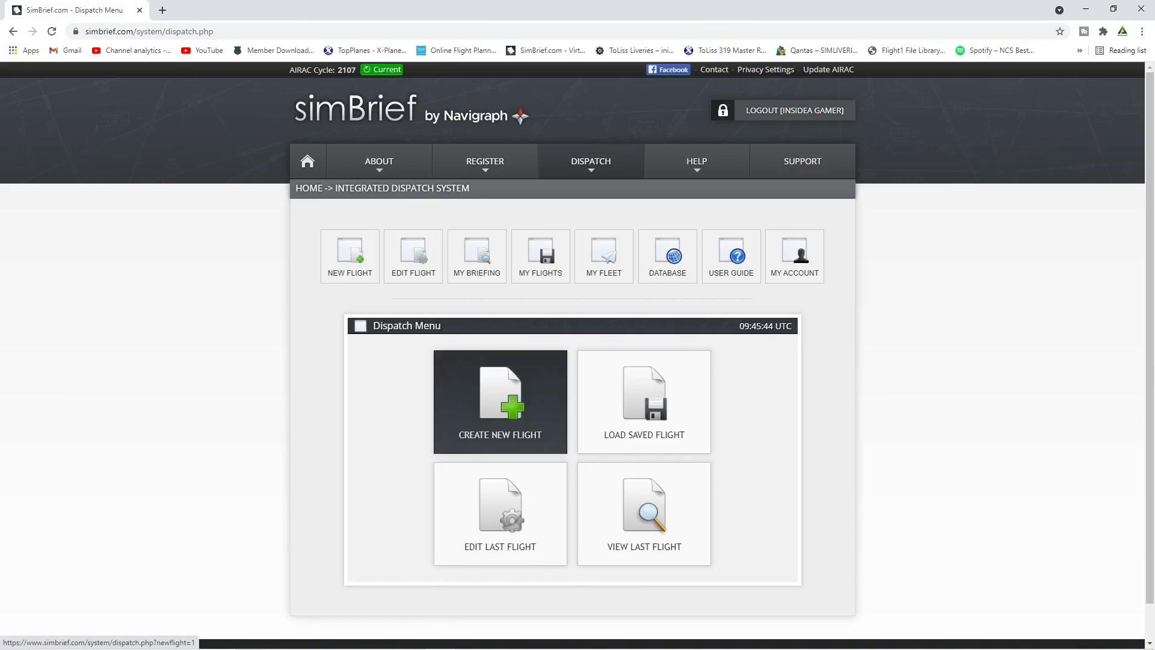
pyautogui.click(500, 402)
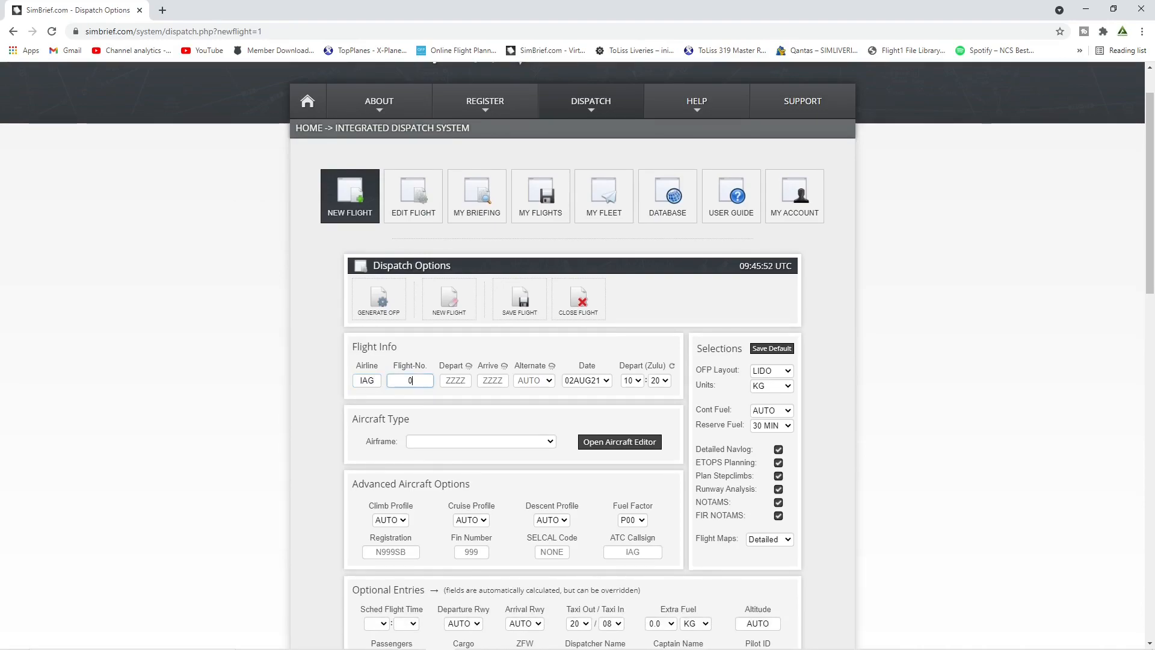
pyautogui.write('01')
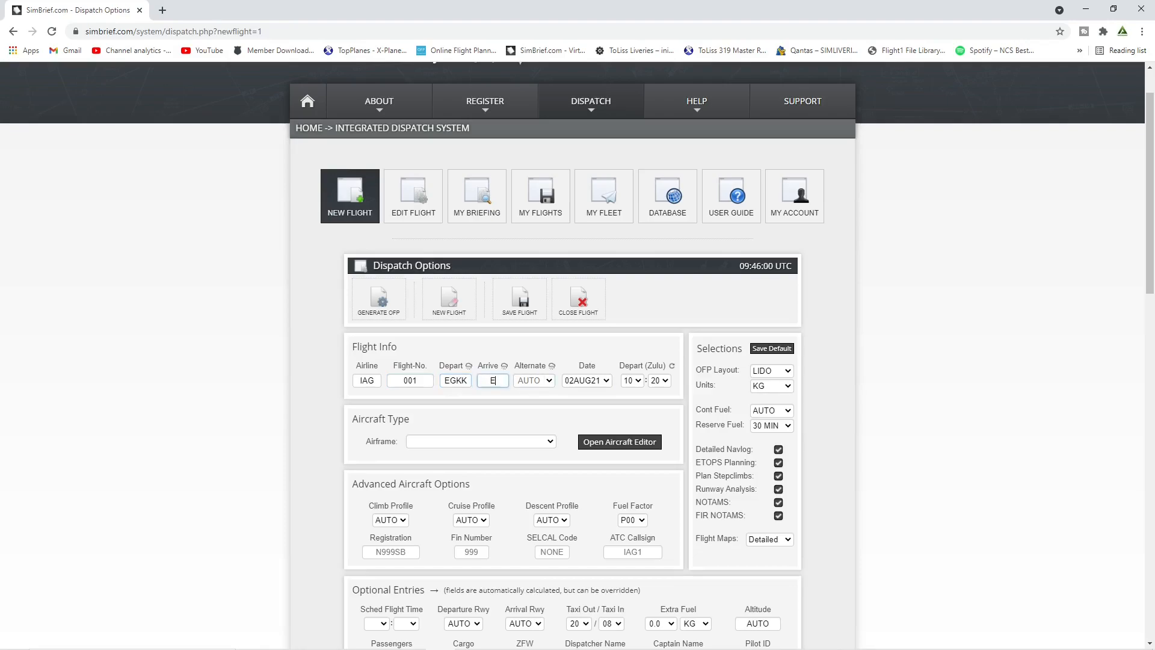
pyautogui.write('EGCC')
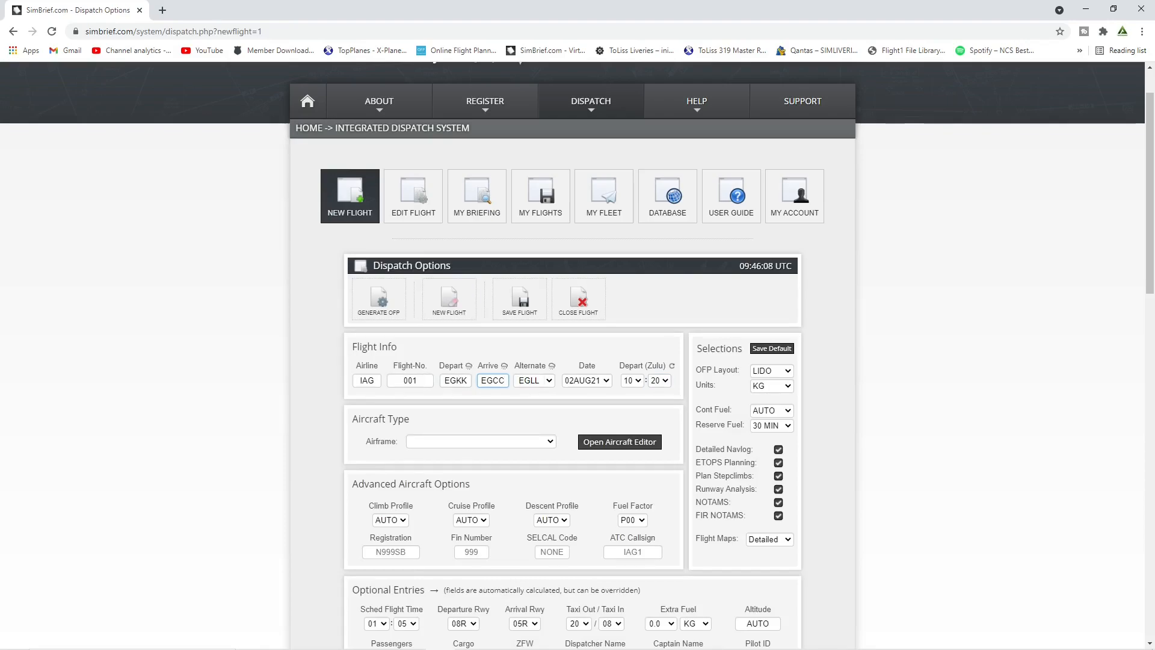
# Step: Choose the A345 - A340-500 airframe and review the auto-filled route below
pyautogui.click(480, 441)
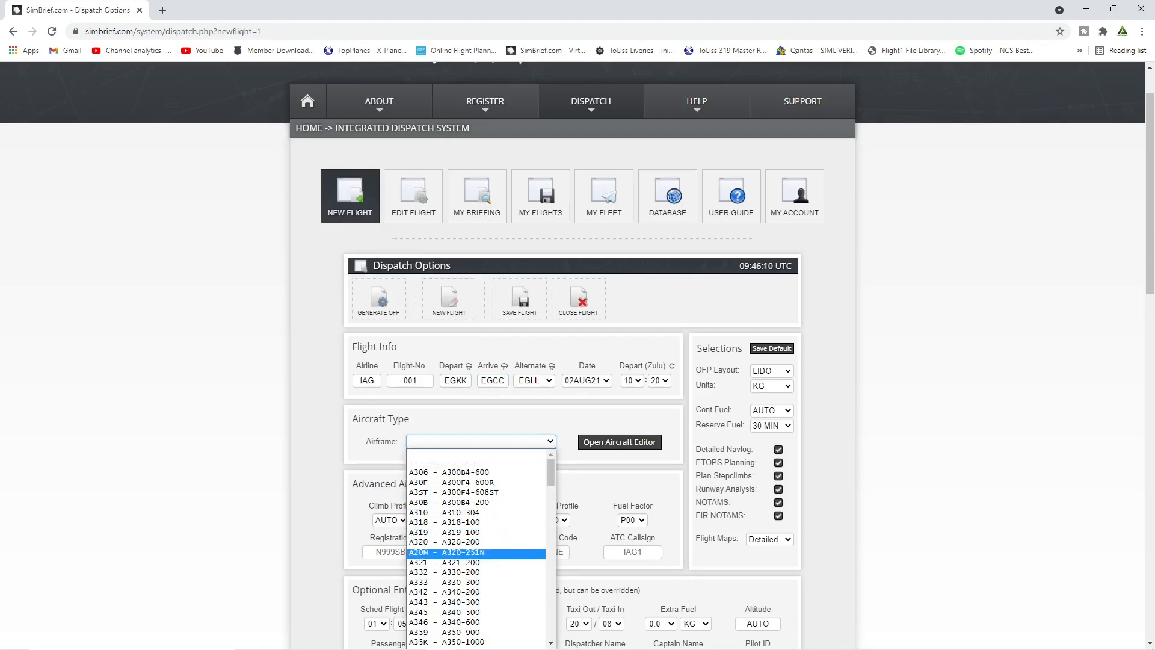
pyautogui.moveTo(445, 612)
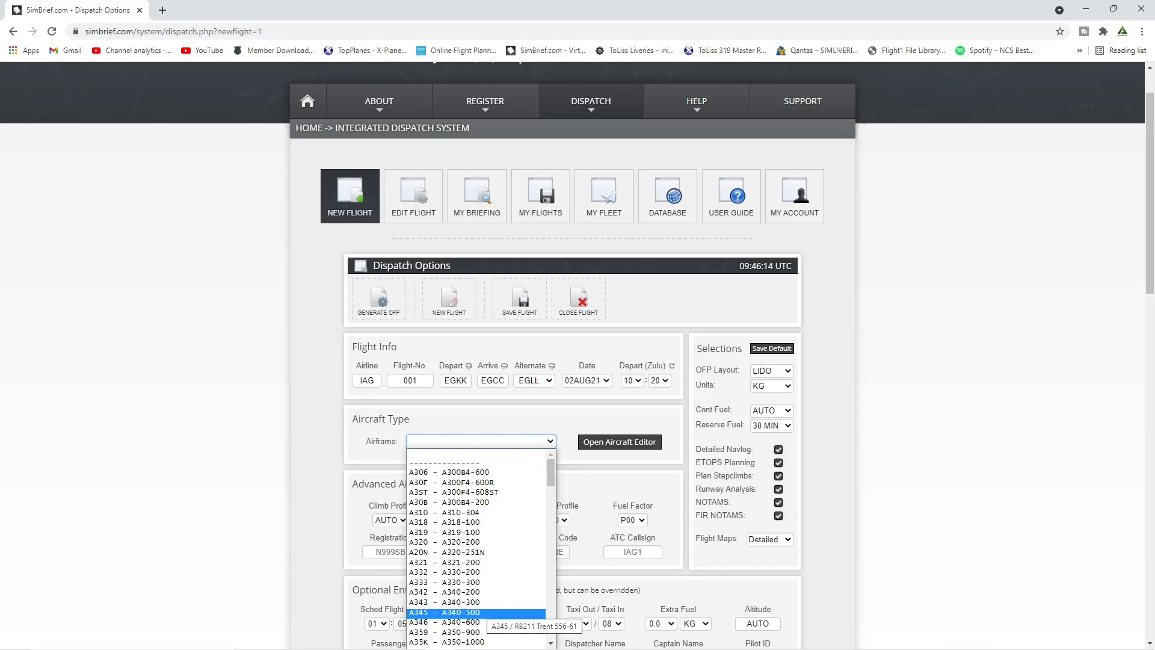
pyautogui.click(445, 612)
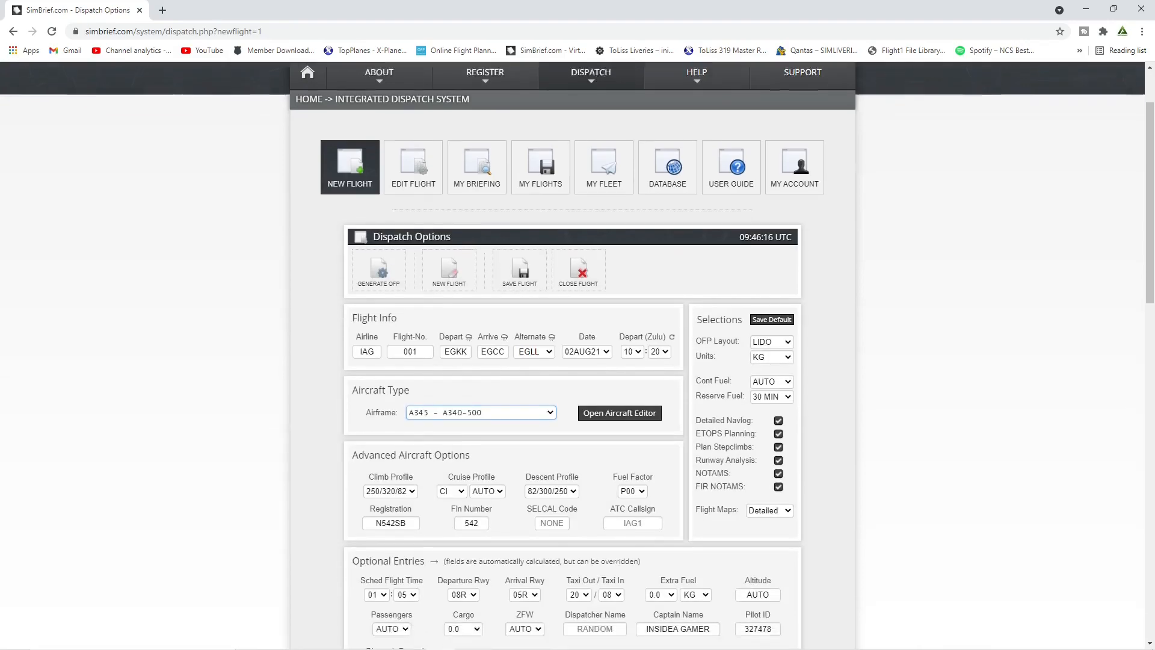
pyautogui.scroll(-3)
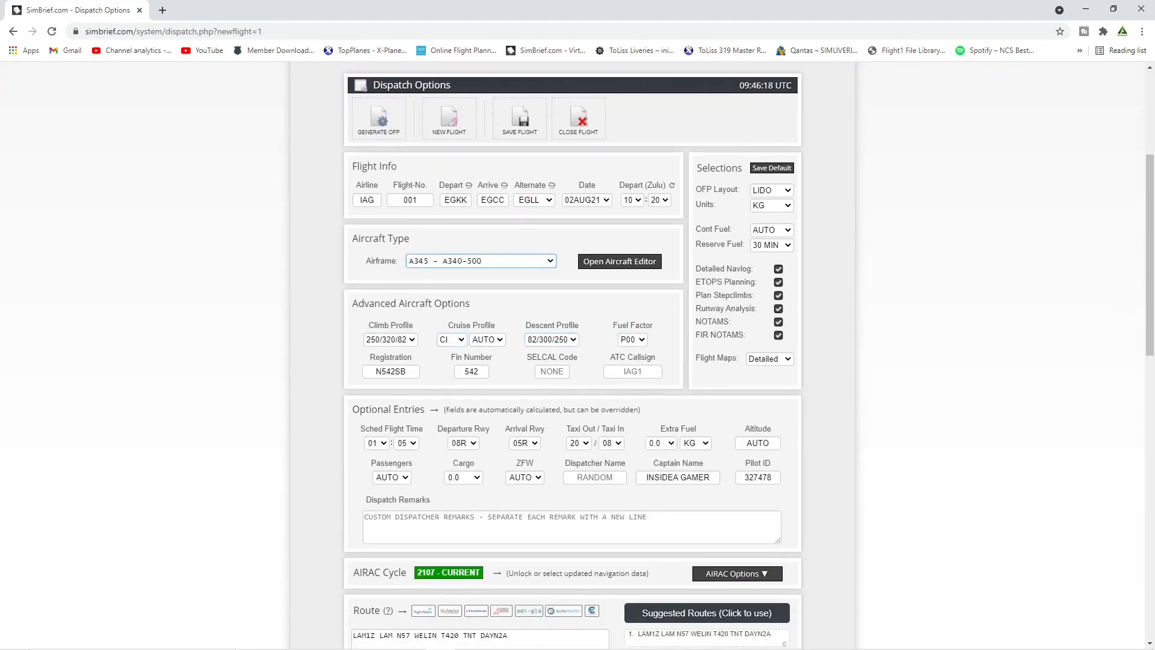
pyautogui.scroll(-3)
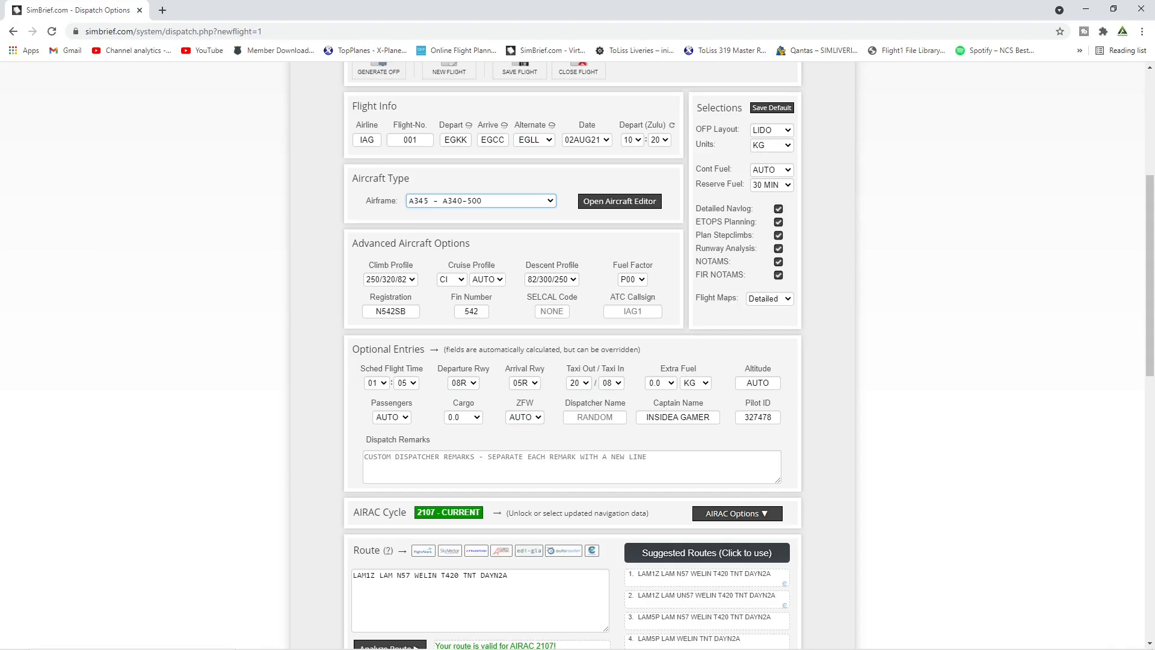
pyautogui.scroll(-3)
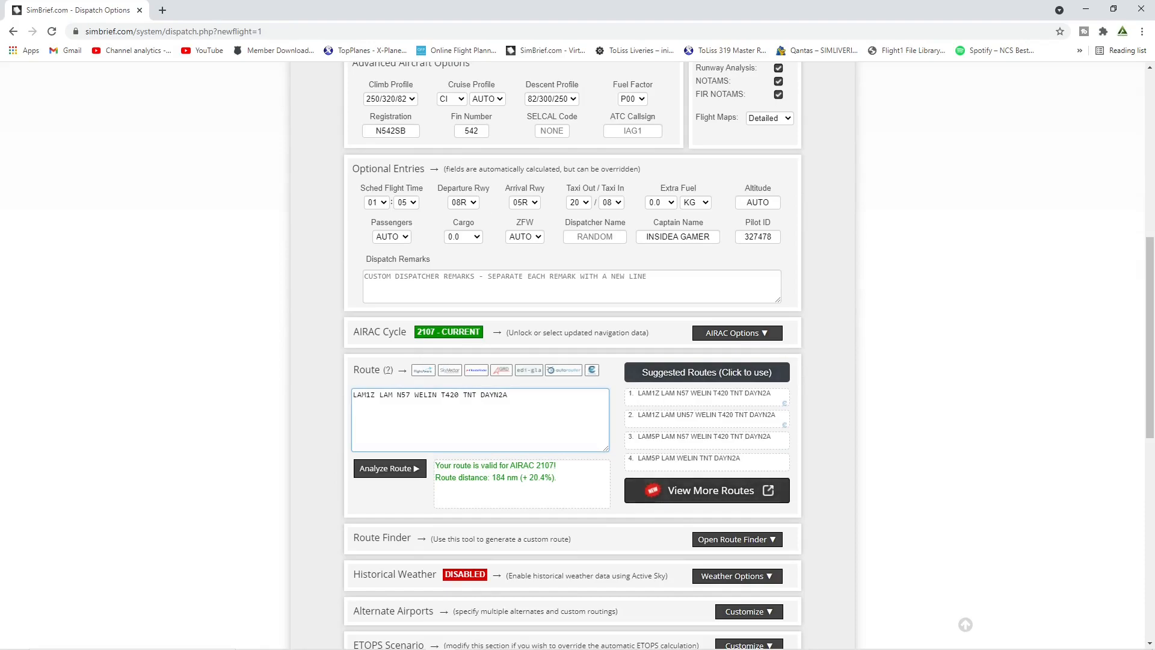
pyautogui.scroll(3)
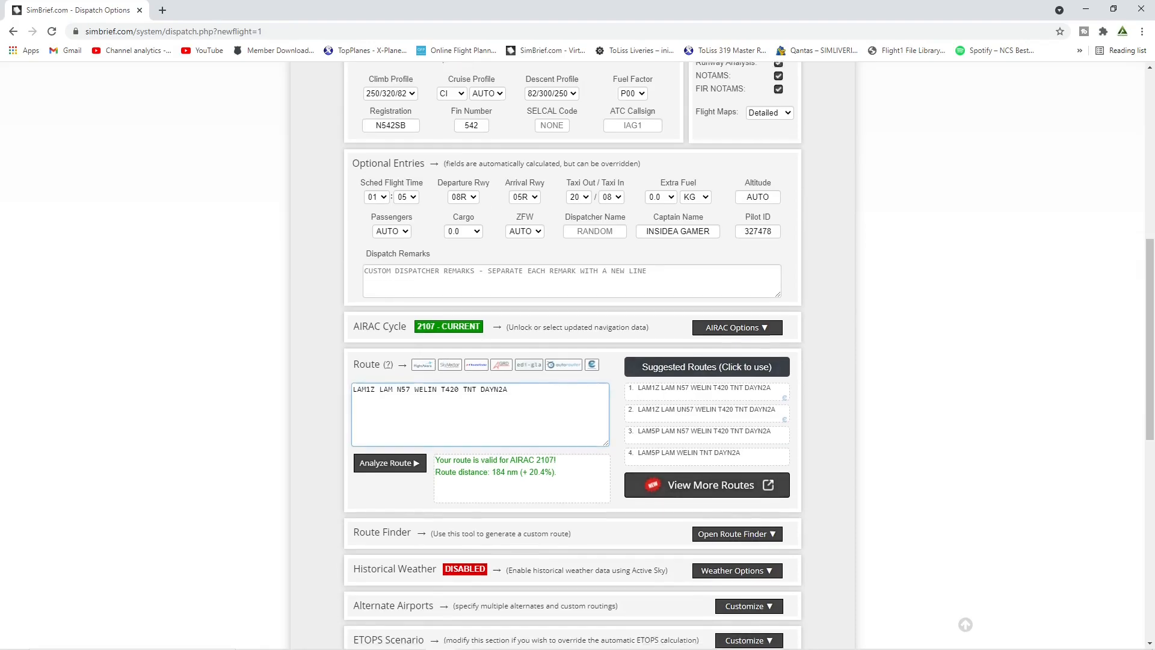
pyautogui.scroll(3)
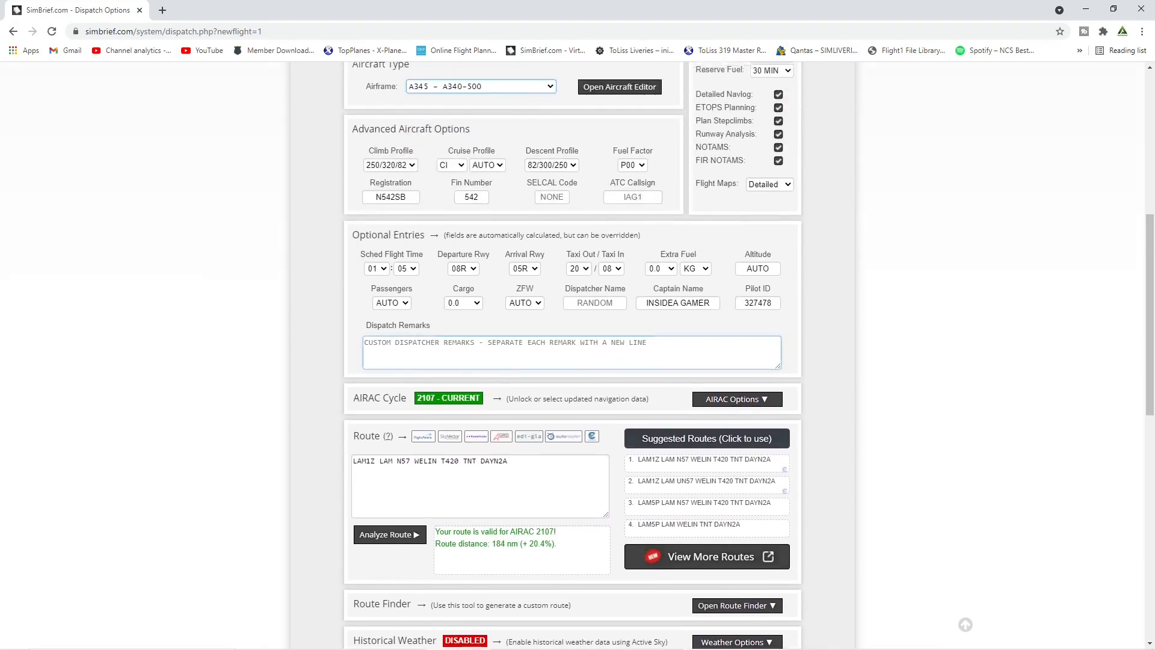
pyautogui.scroll(3)
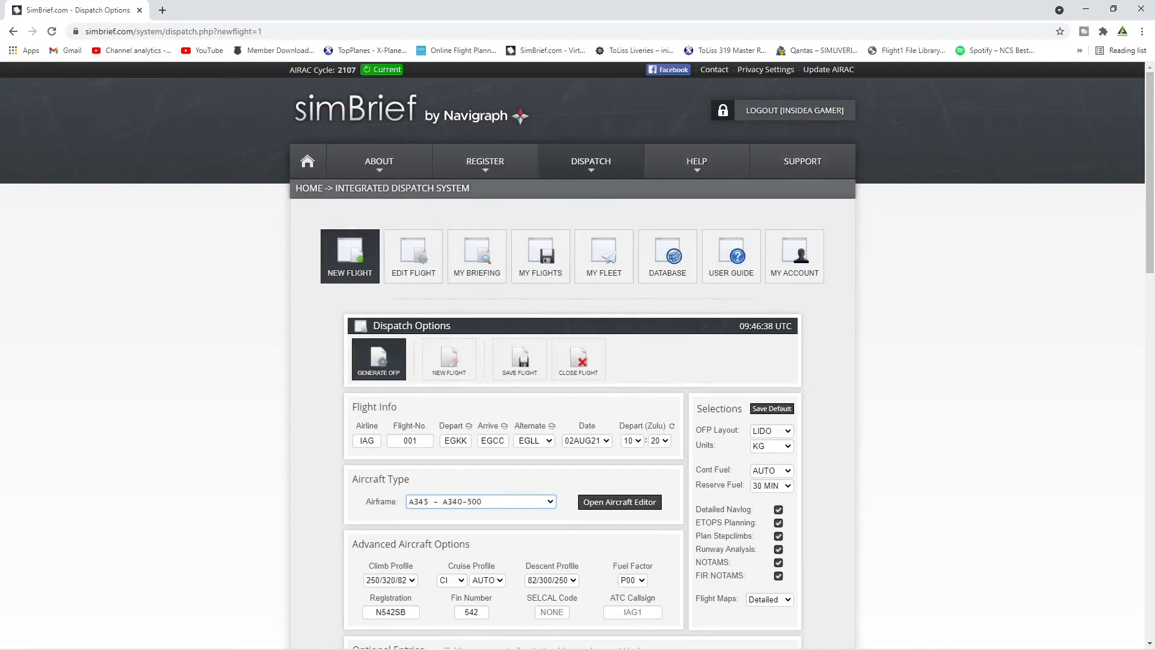
# Step: Generate the OFP, confirm it, and scroll through the briefing summary, map and paperwork
pyautogui.click(378, 358)
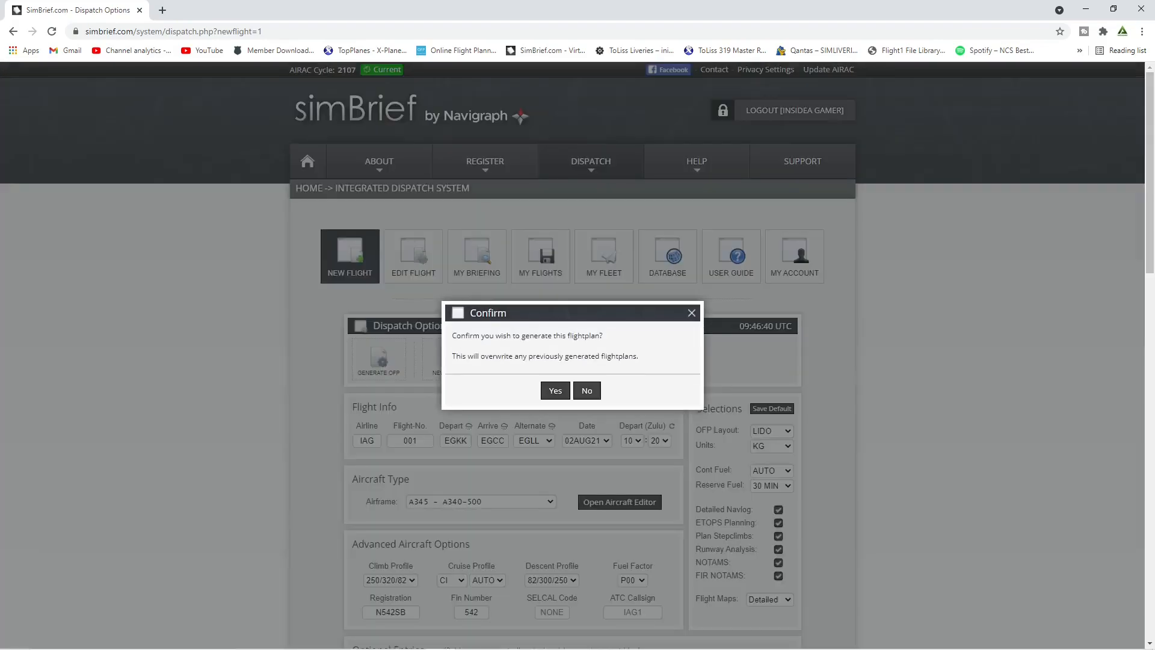
pyautogui.click(553, 390)
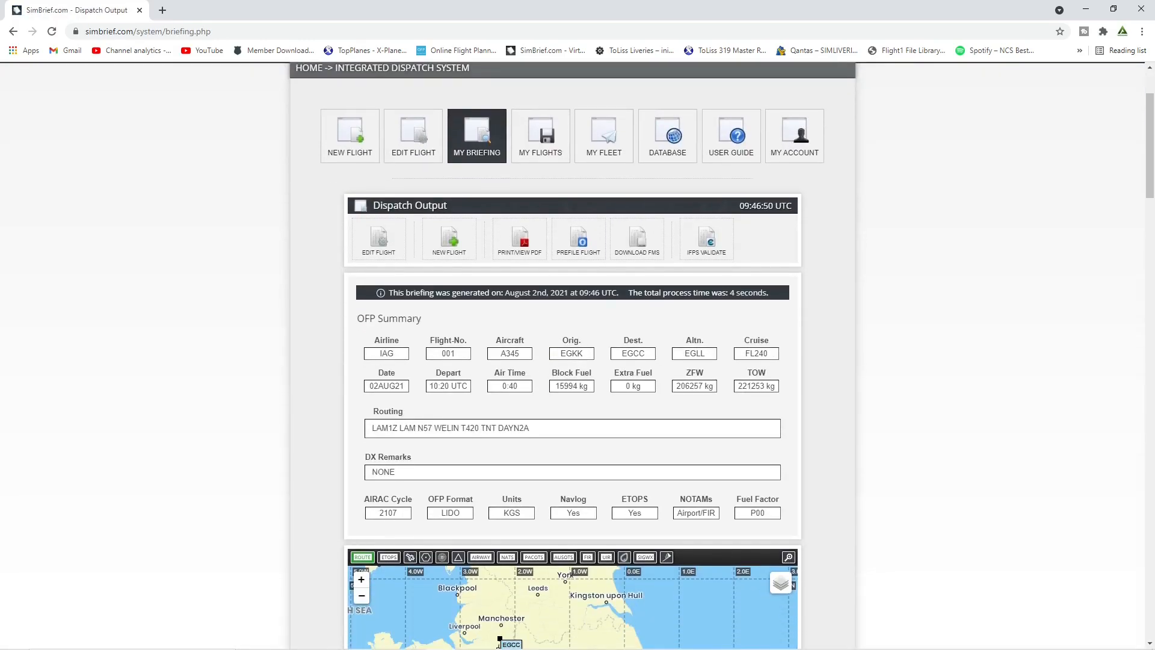
pyautogui.scroll(-3)
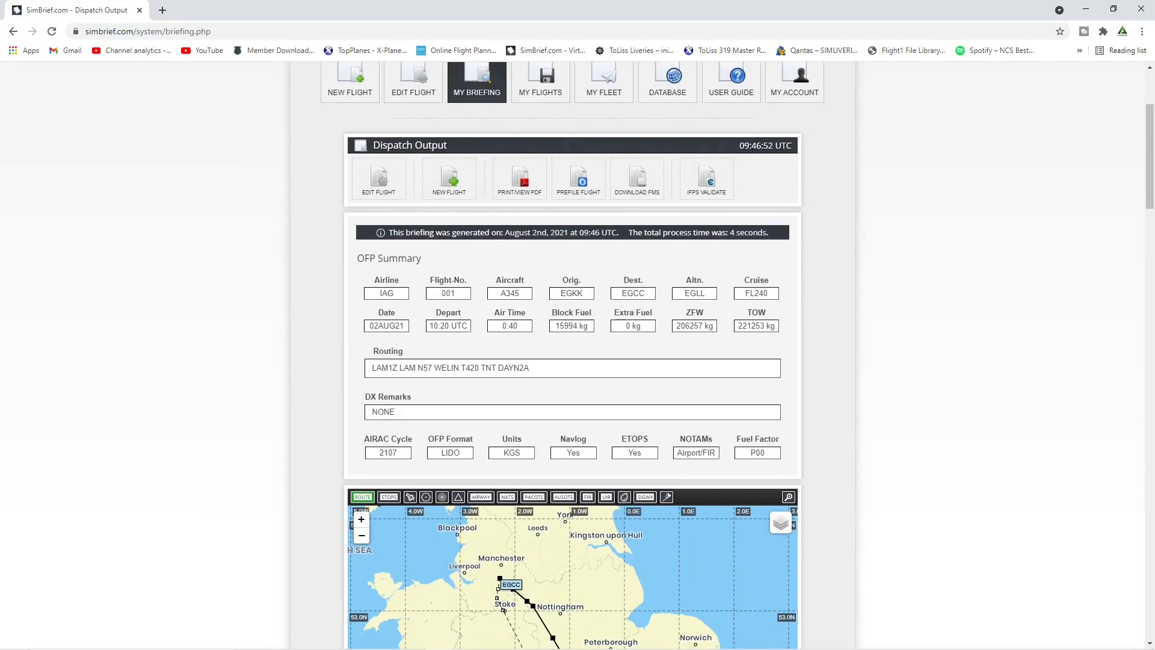
pyautogui.scroll(-3)
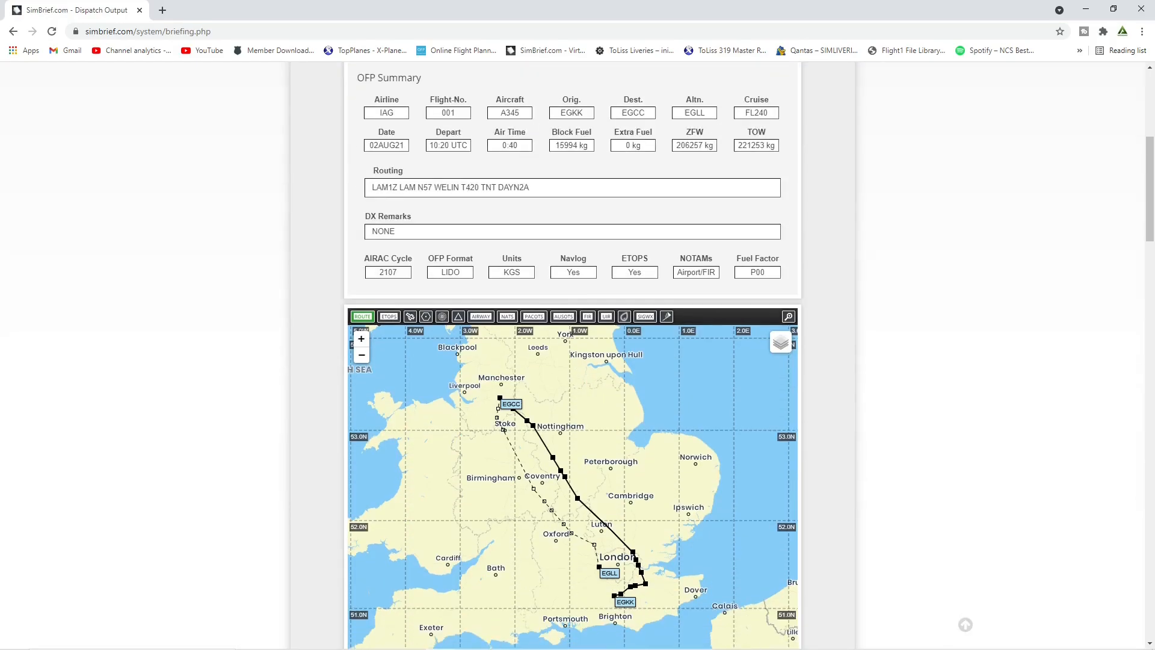
pyautogui.scroll(-3)
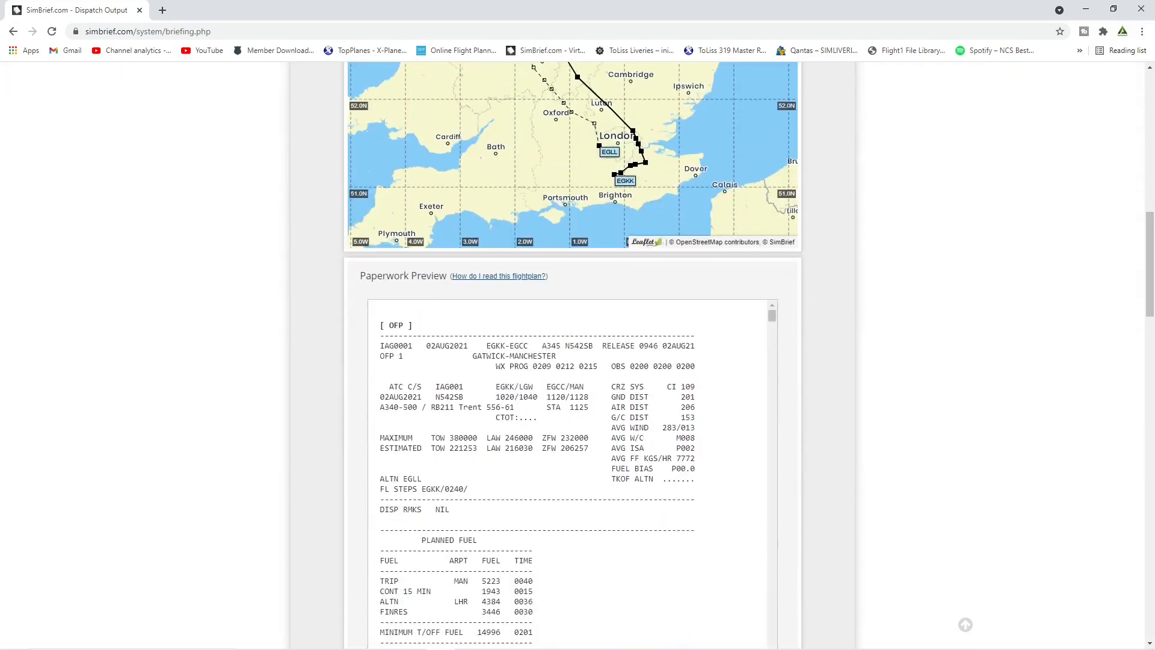
pyautogui.scroll(-3)
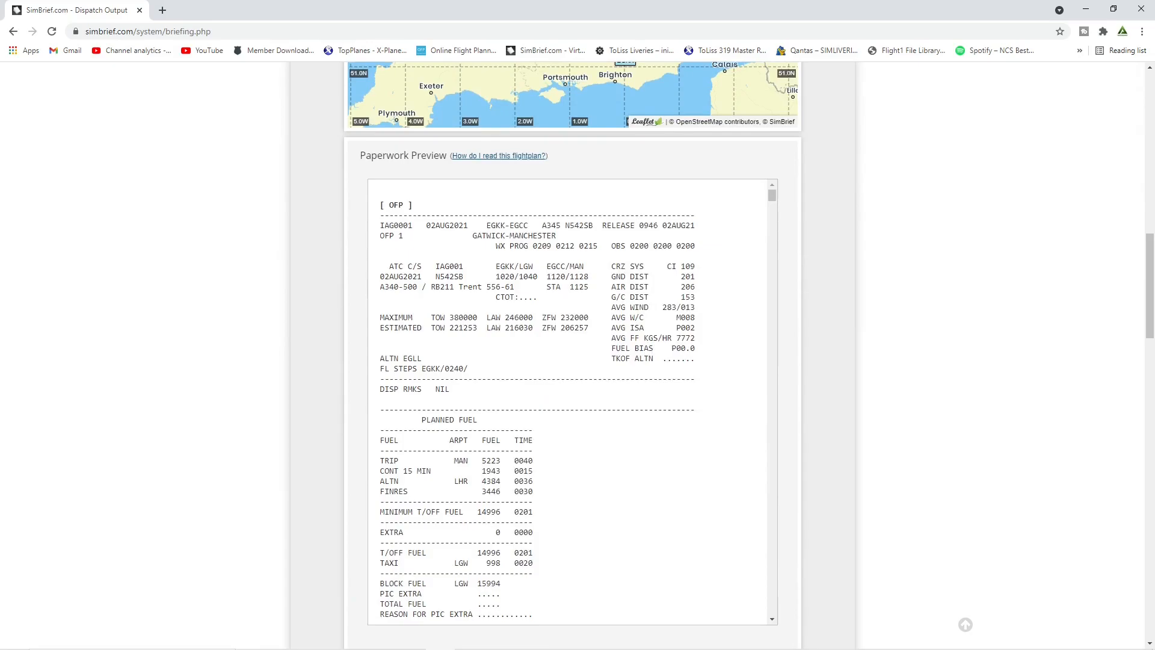
pyautogui.scroll(3)
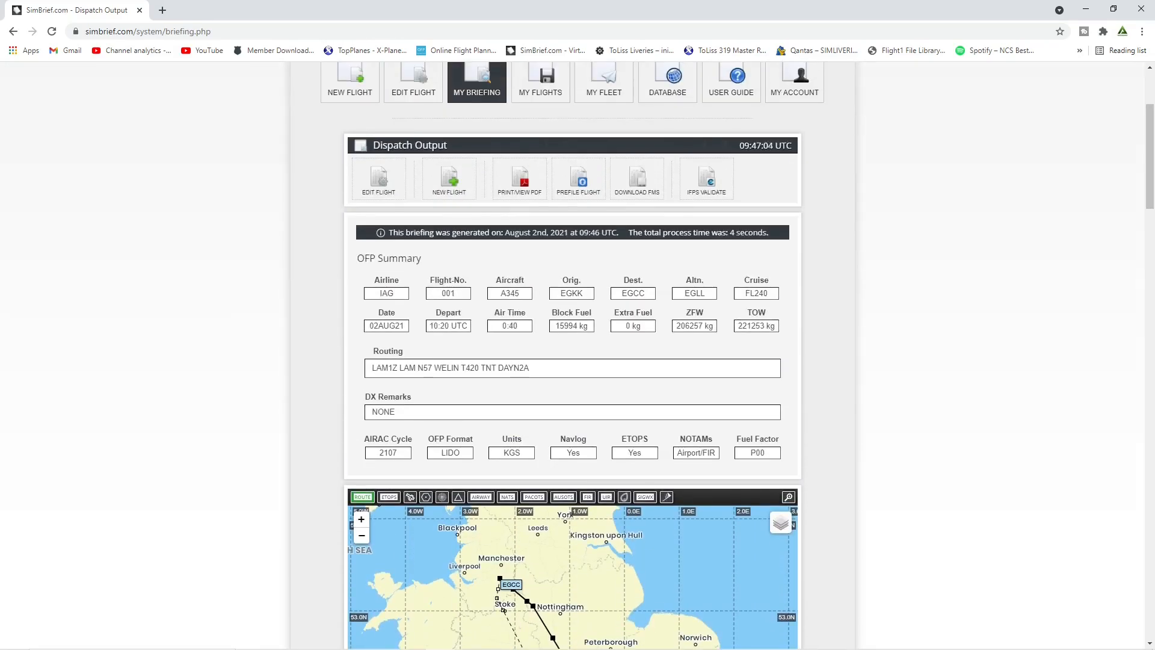
# Step: Download the JARDesign Airbus file EGKKEGCC.txt from the downloads list and bring up a file browser
pyautogui.scroll(3)
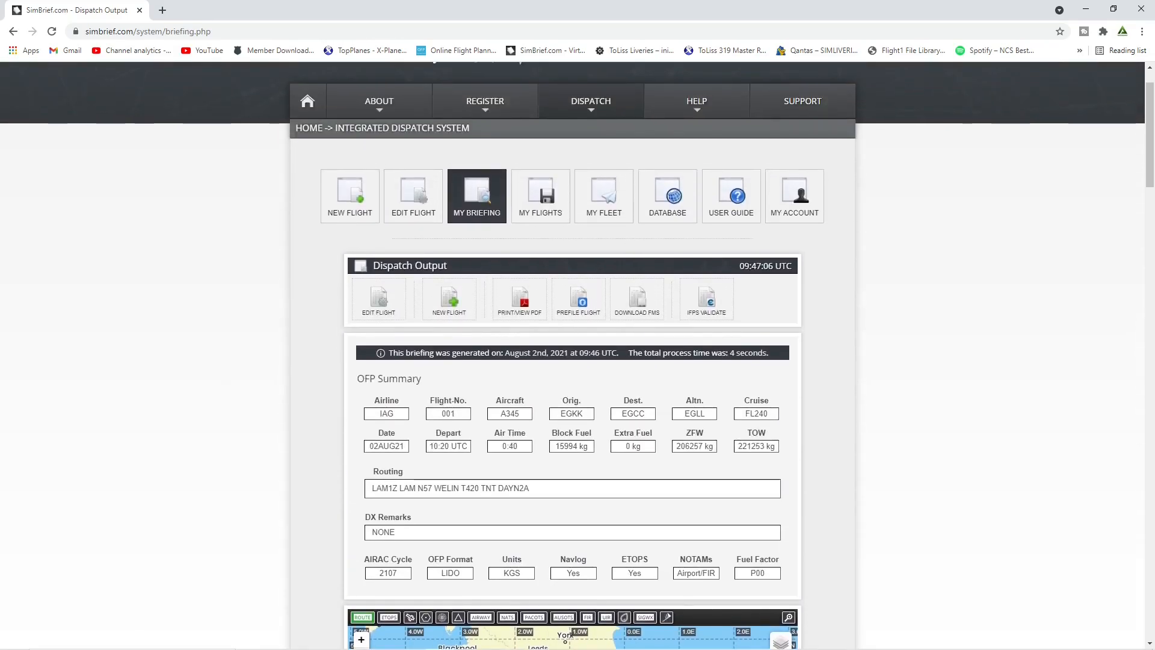
pyautogui.moveTo(635, 299)
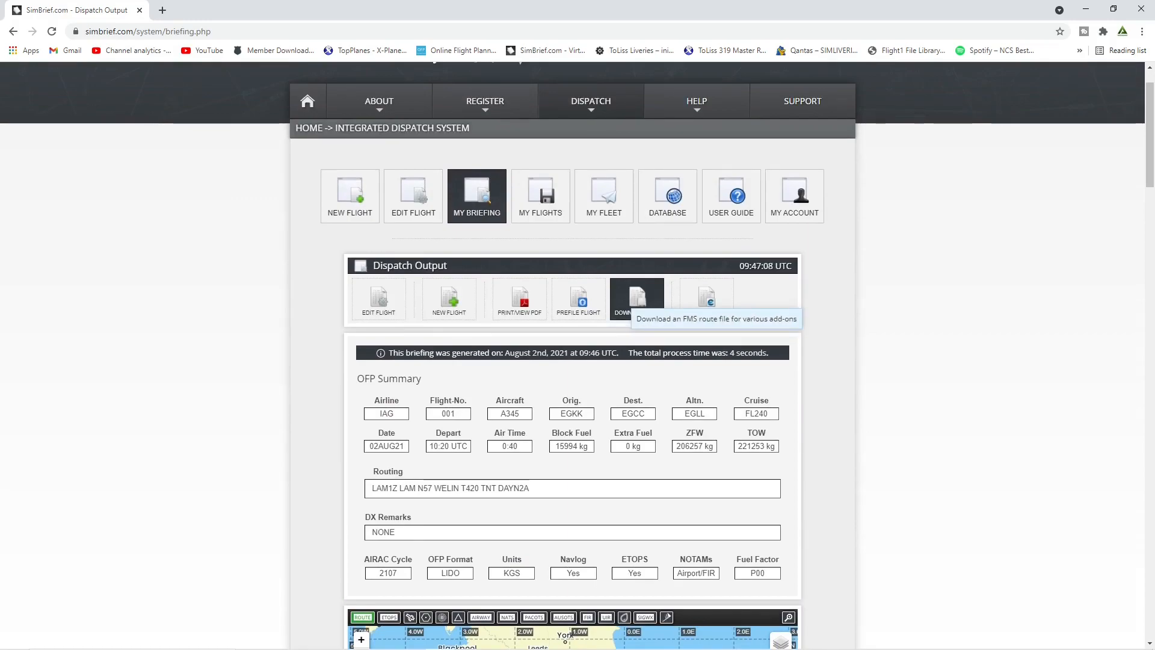
pyautogui.click(635, 299)
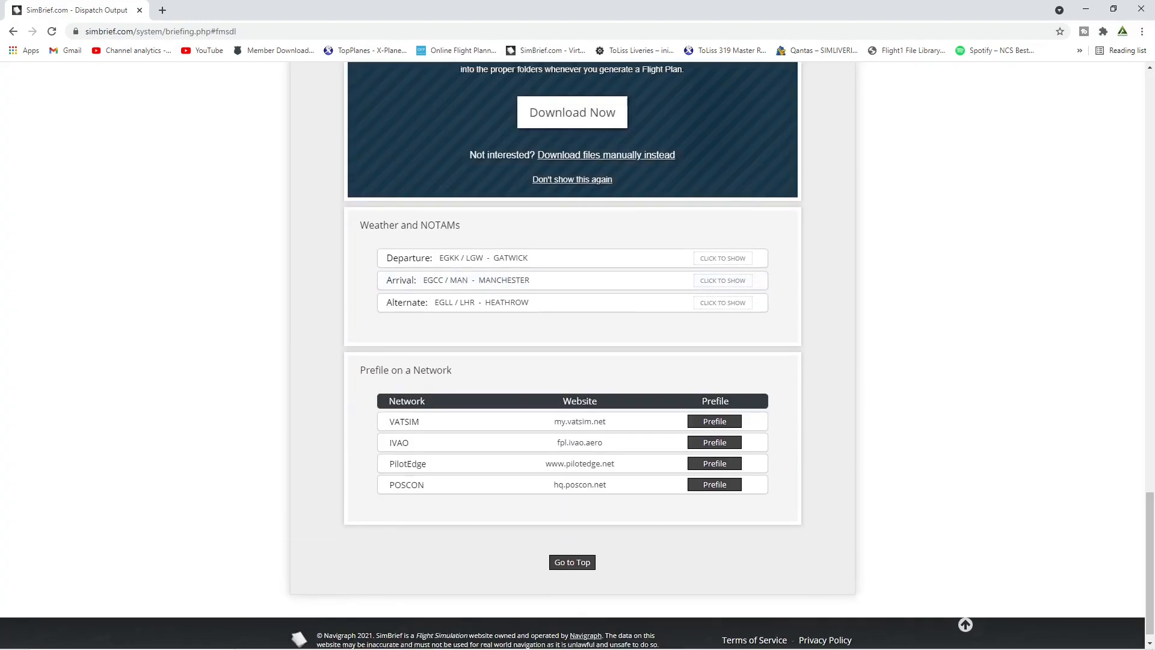
pyautogui.scroll(3)
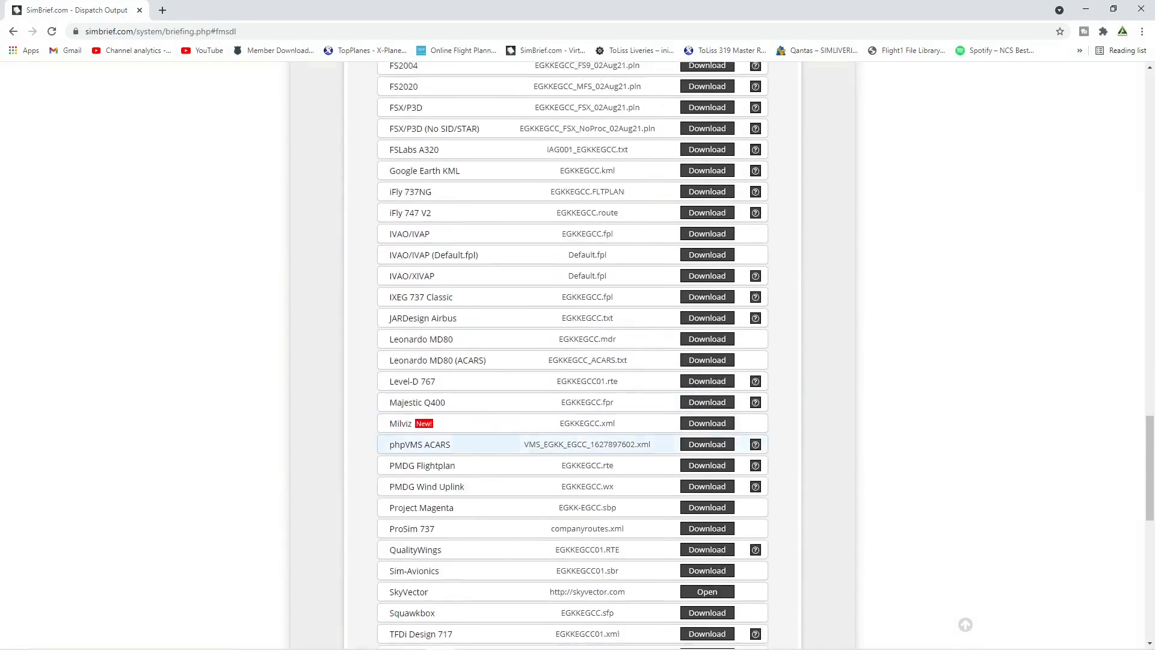
pyautogui.scroll(-3)
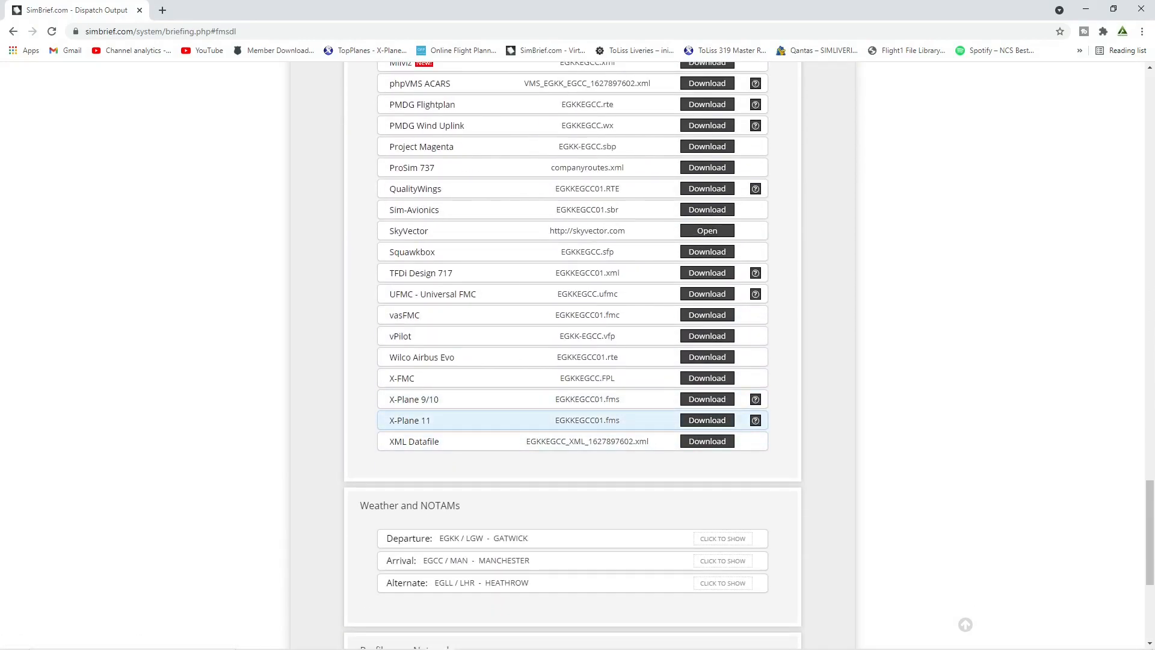
pyautogui.scroll(3)
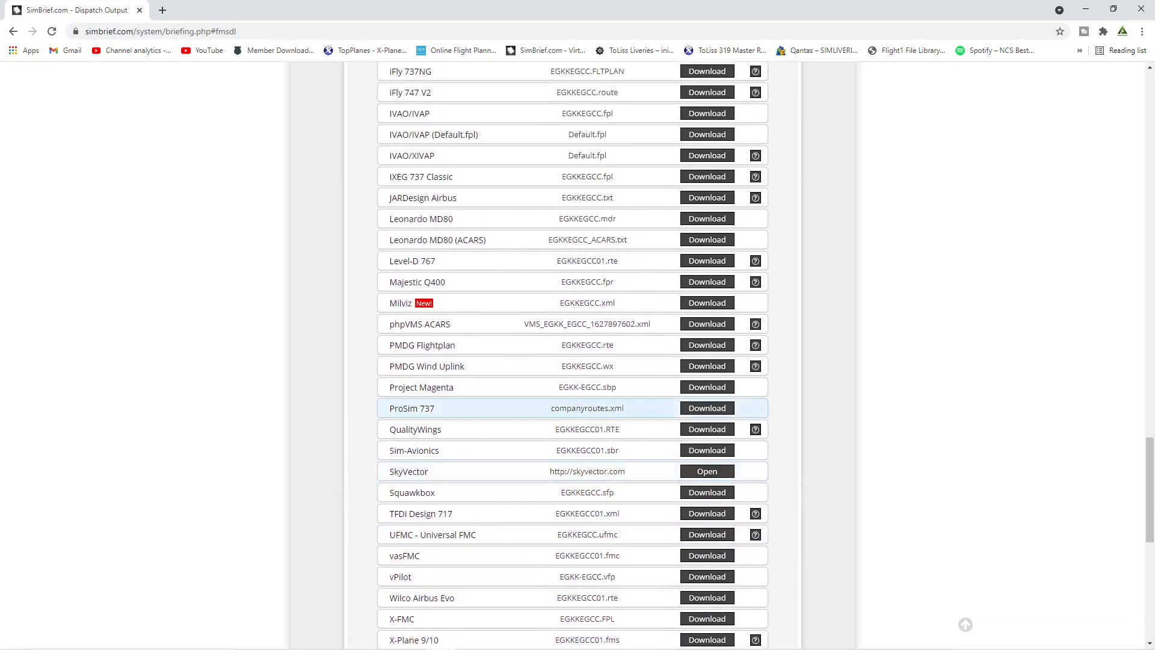
pyautogui.scroll(3)
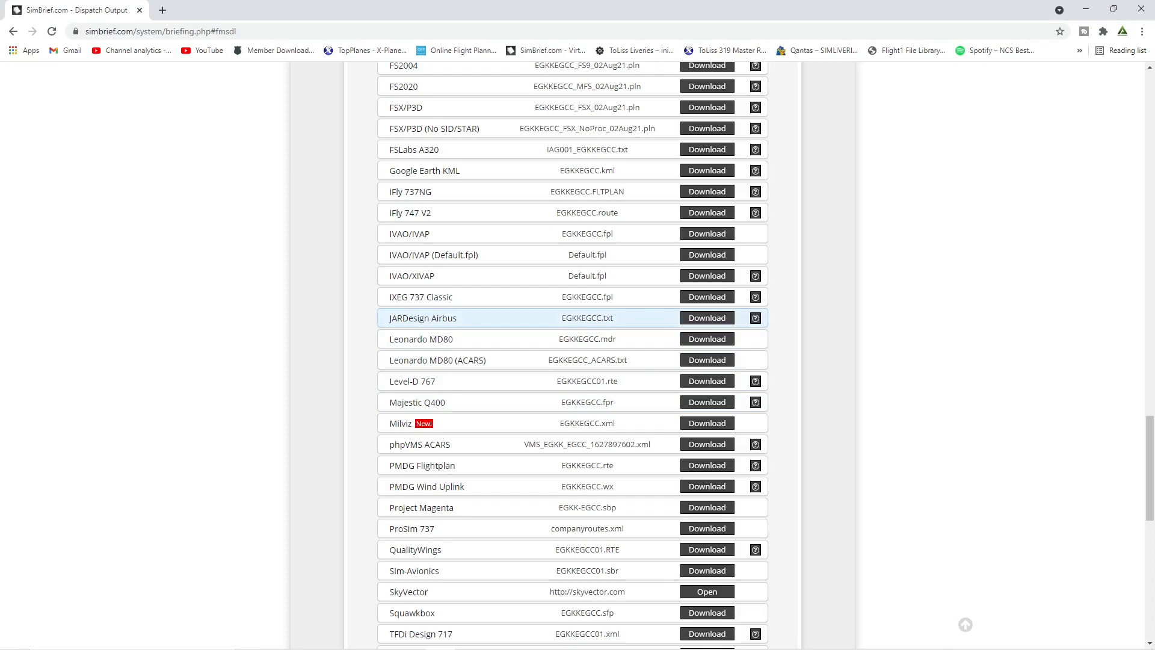
pyautogui.click(705, 360)
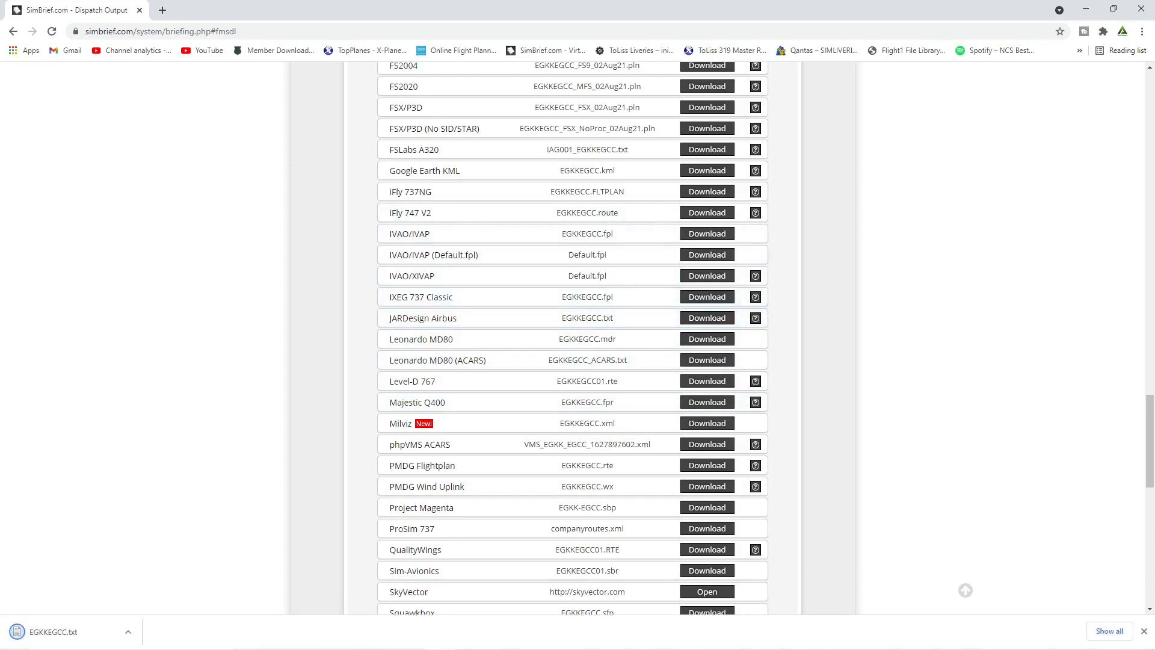
pyautogui.click(1101, 8)
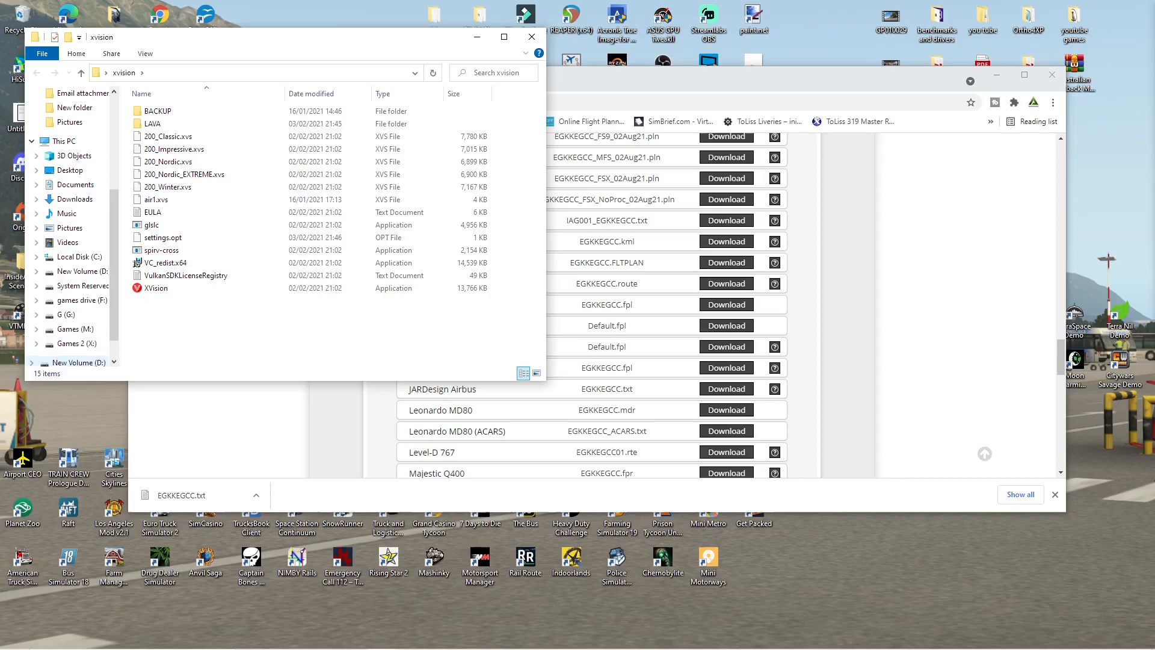
# Step: Navigate X: > SteamLibrary > steamapps > common > X-Plane 11 > Aircraft > 340_JARDesign > FlightPlans and look through it
pyautogui.click(67, 342)
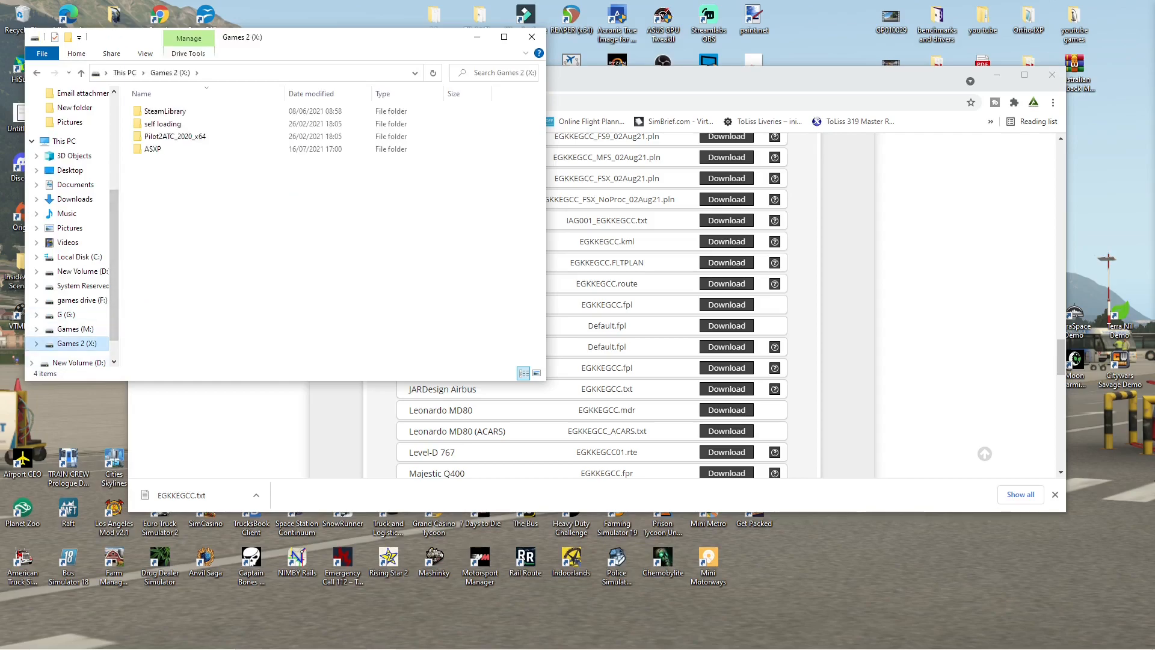
pyautogui.doubleClick(166, 111)
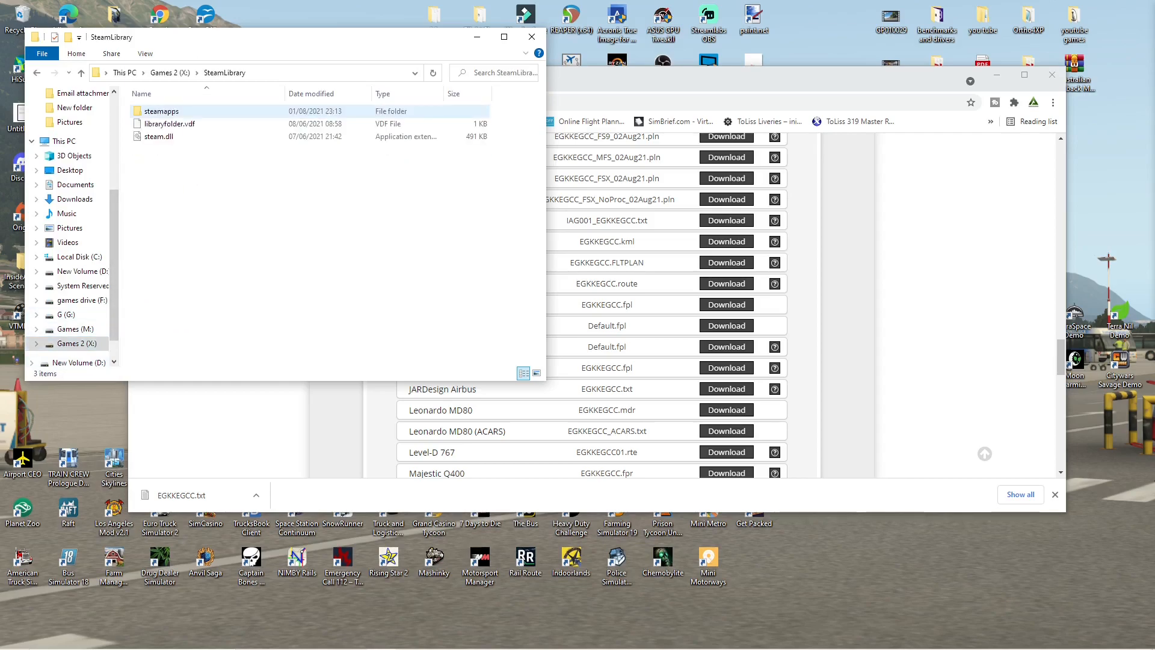
pyautogui.doubleClick(161, 111)
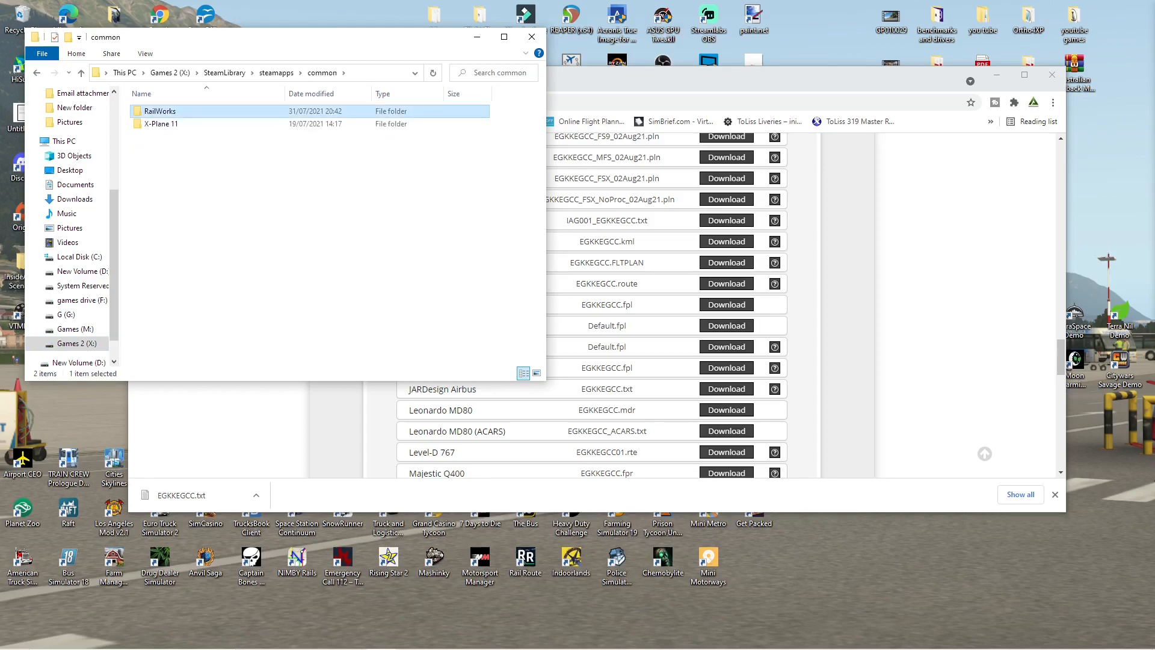
pyautogui.click(160, 123)
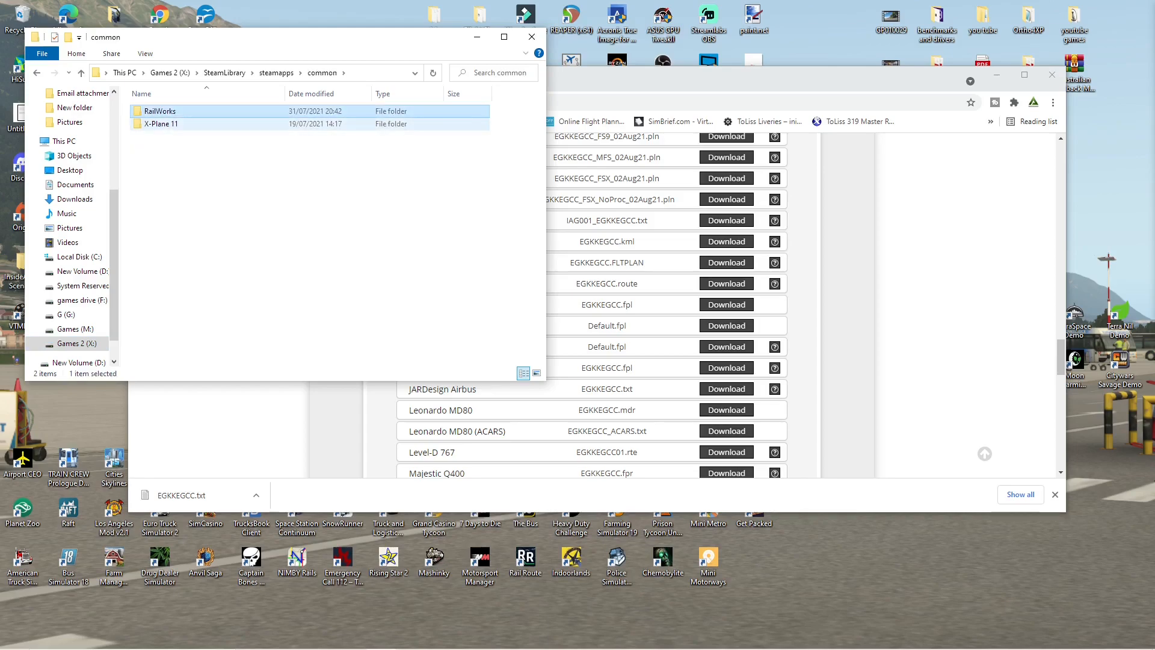
pyautogui.doubleClick(160, 124)
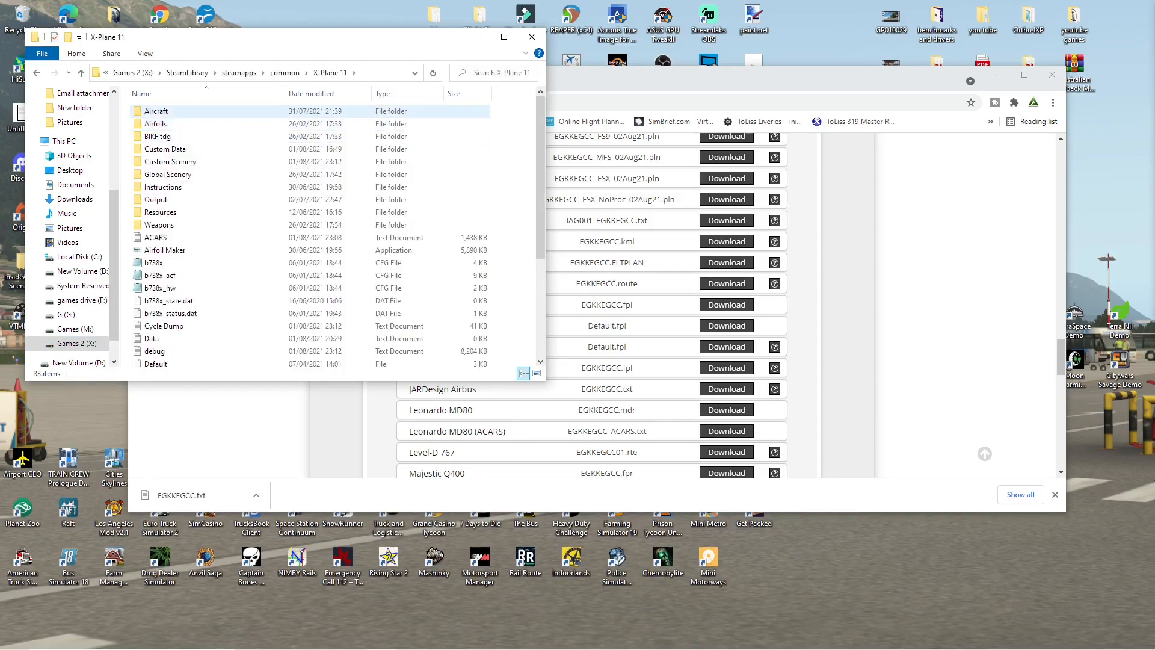
pyautogui.doubleClick(156, 110)
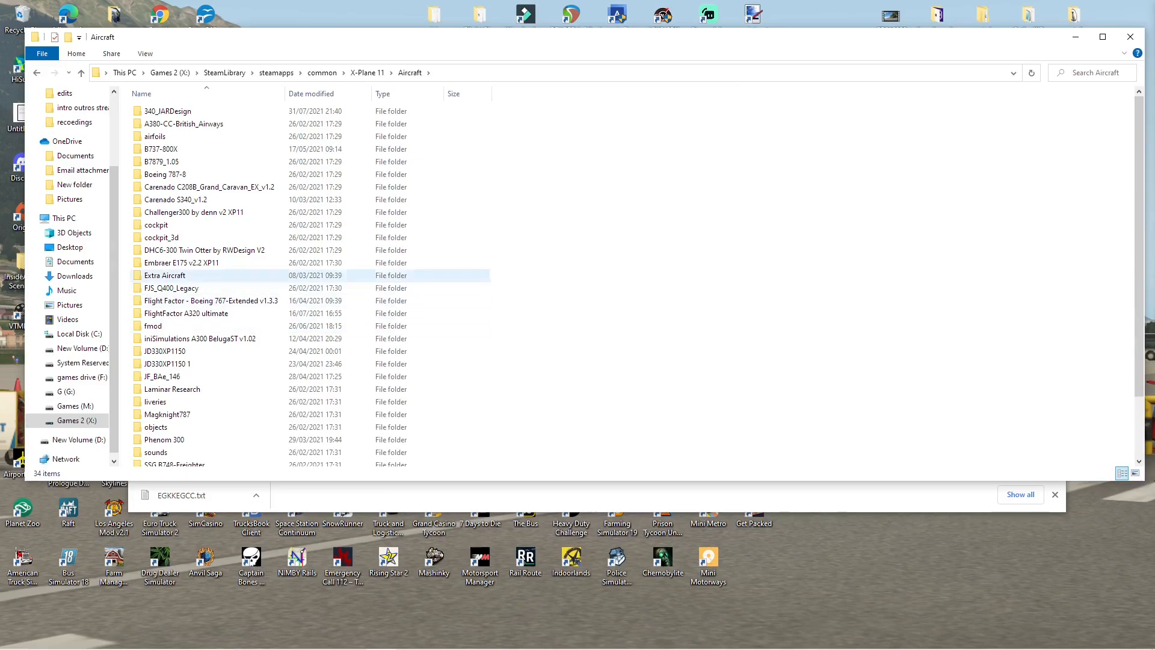
pyautogui.moveTo(169, 111)
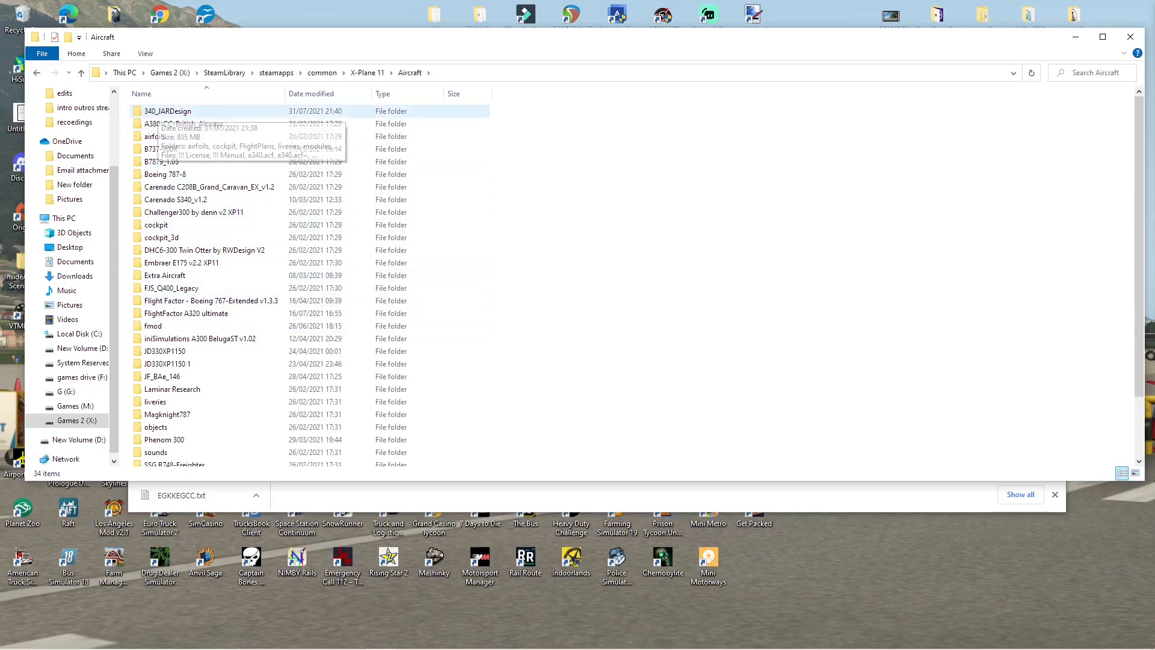
pyautogui.doubleClick(166, 111)
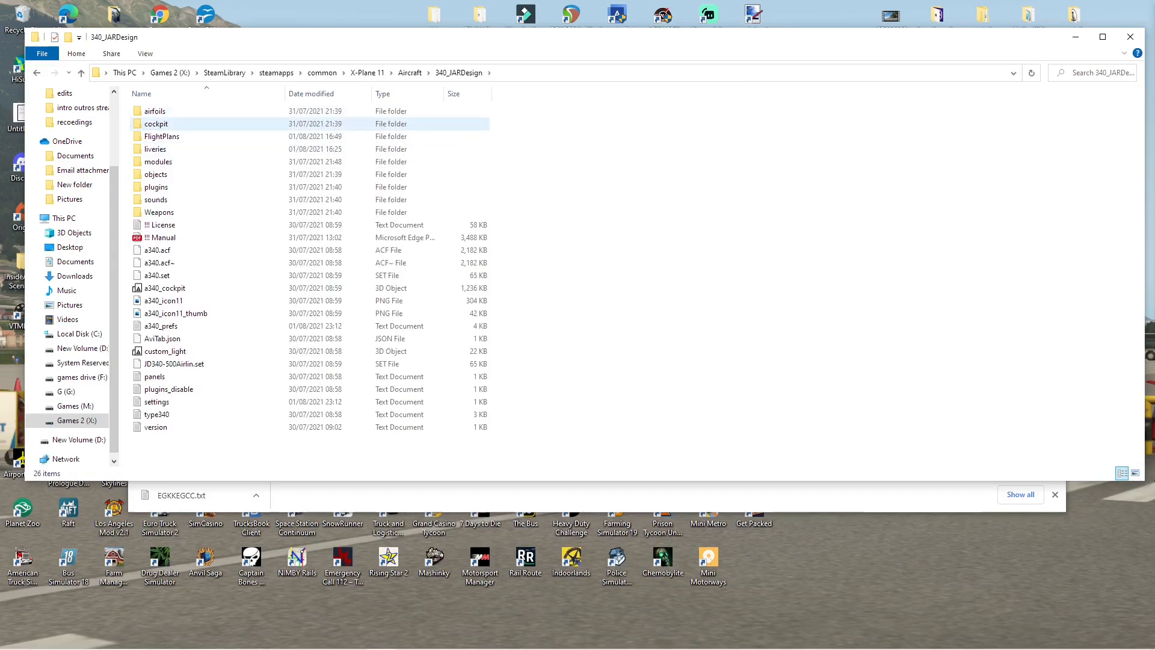
pyautogui.doubleClick(161, 135)
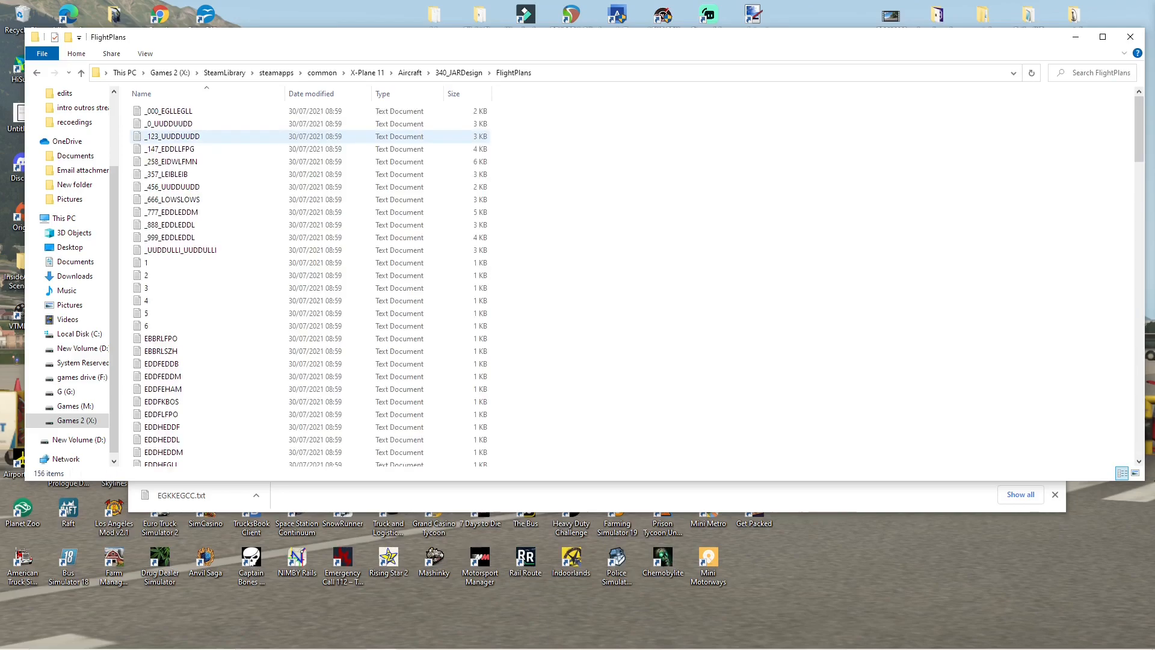
pyautogui.scroll(-3)
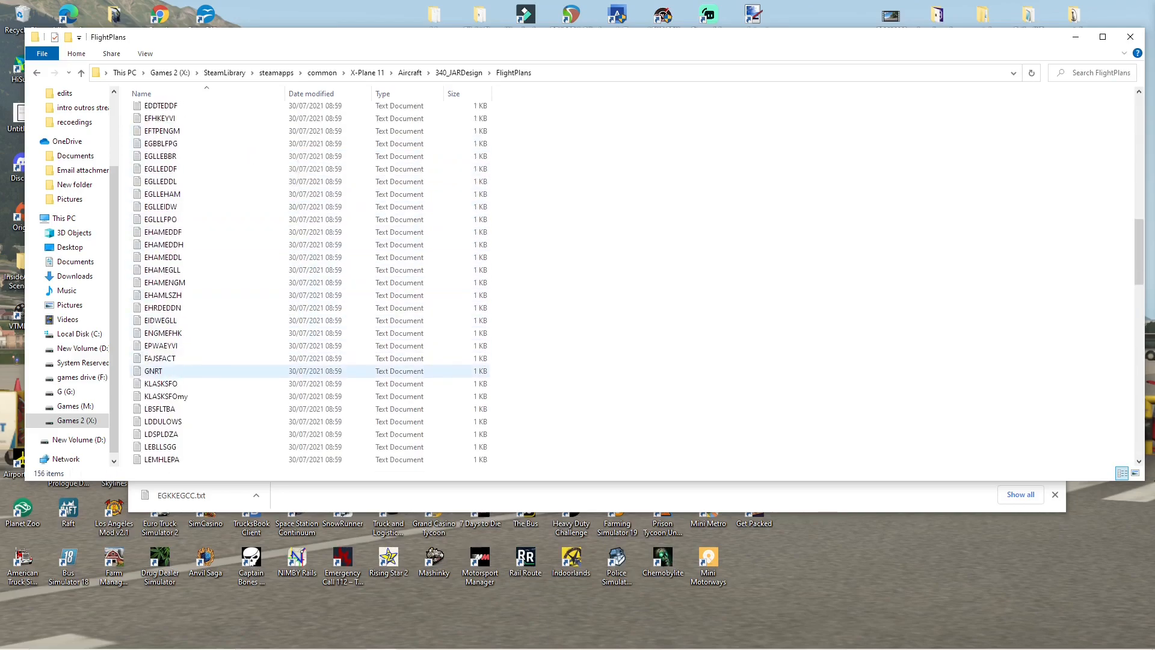
pyautogui.scroll(-3)
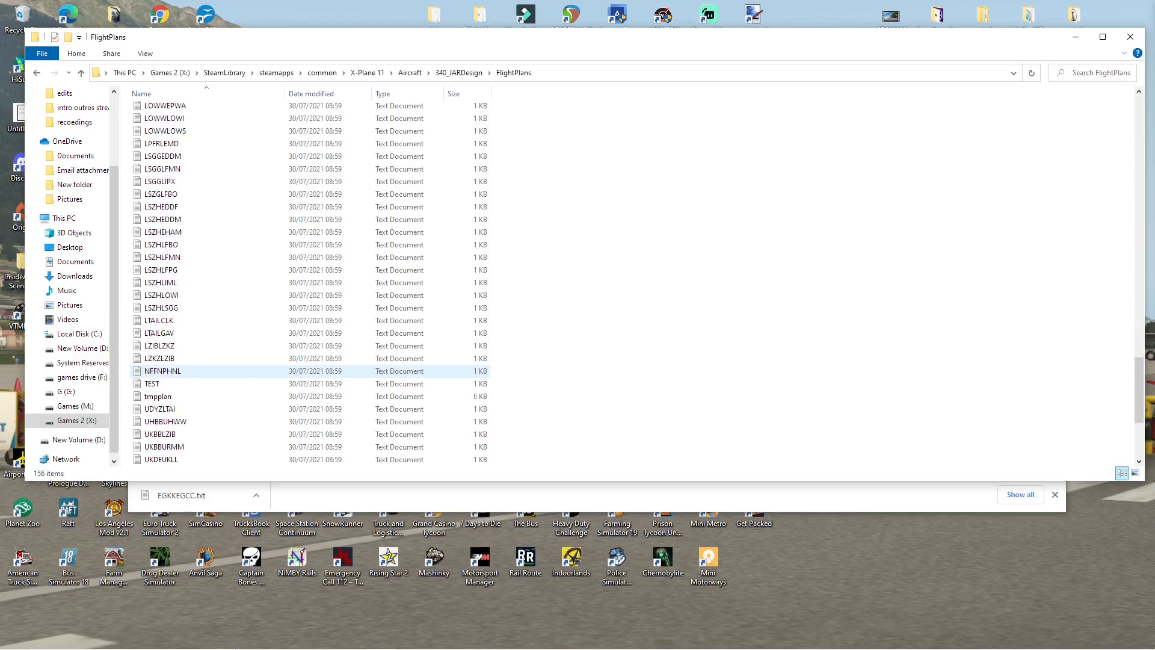
pyautogui.scroll(3)
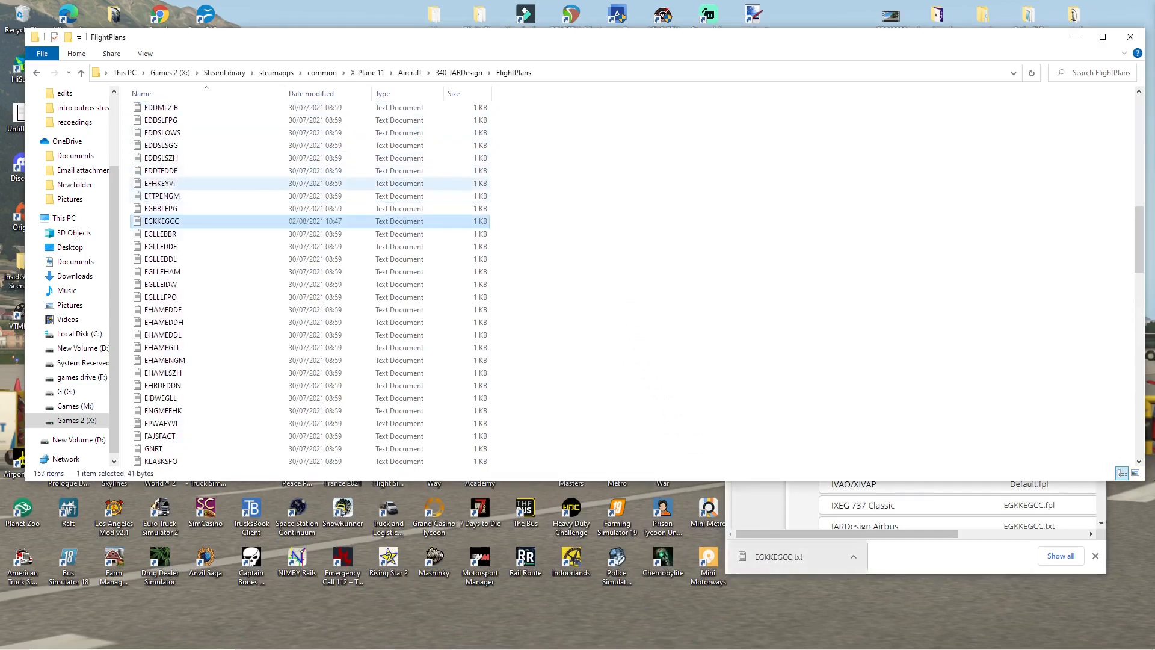
pyautogui.moveTo(162, 221)
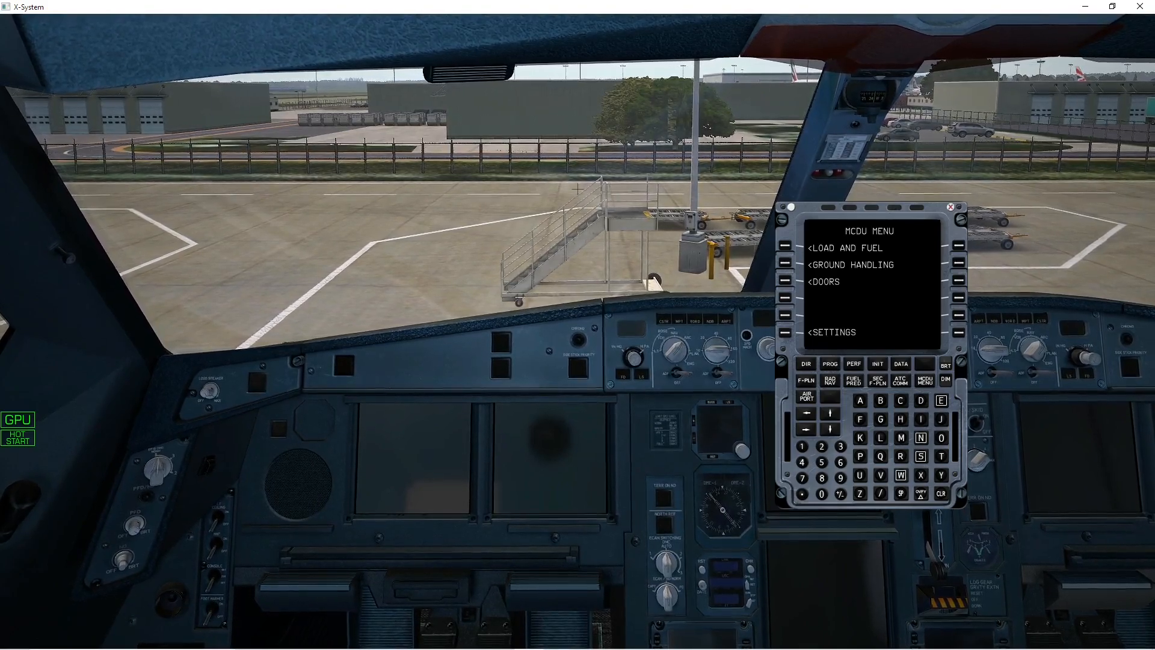
# Step: On the MCDU INIT page insert EGKK/EGCC as FROM/TO, bringing up the company route choices
pyautogui.click(793, 332)
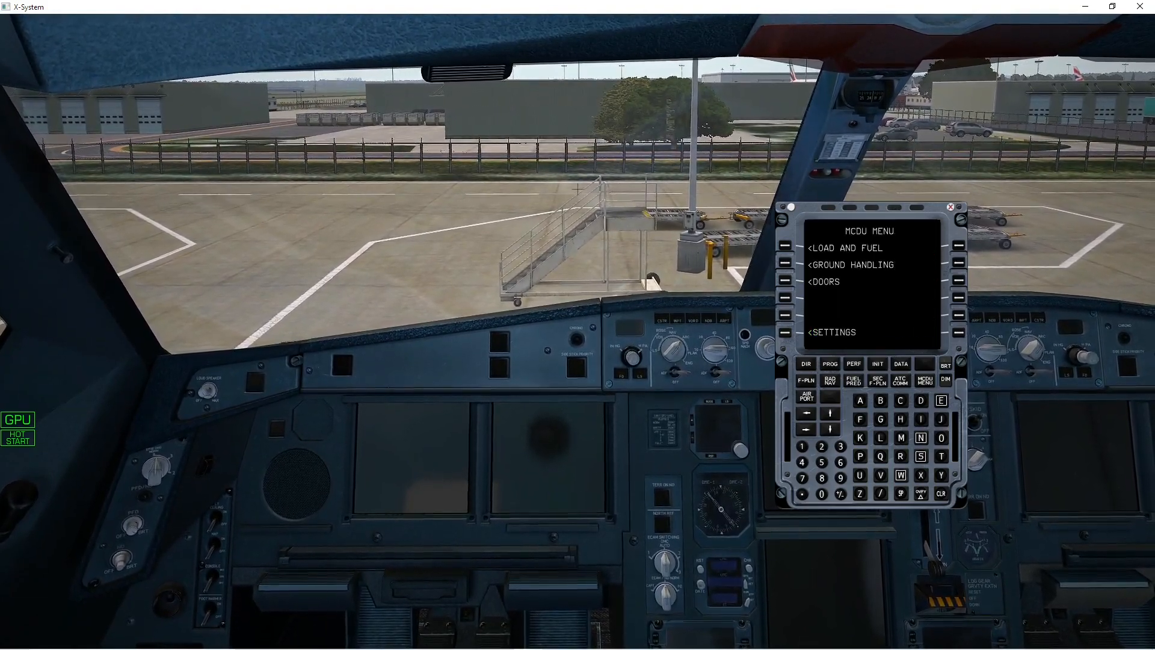
pyautogui.click(877, 365)
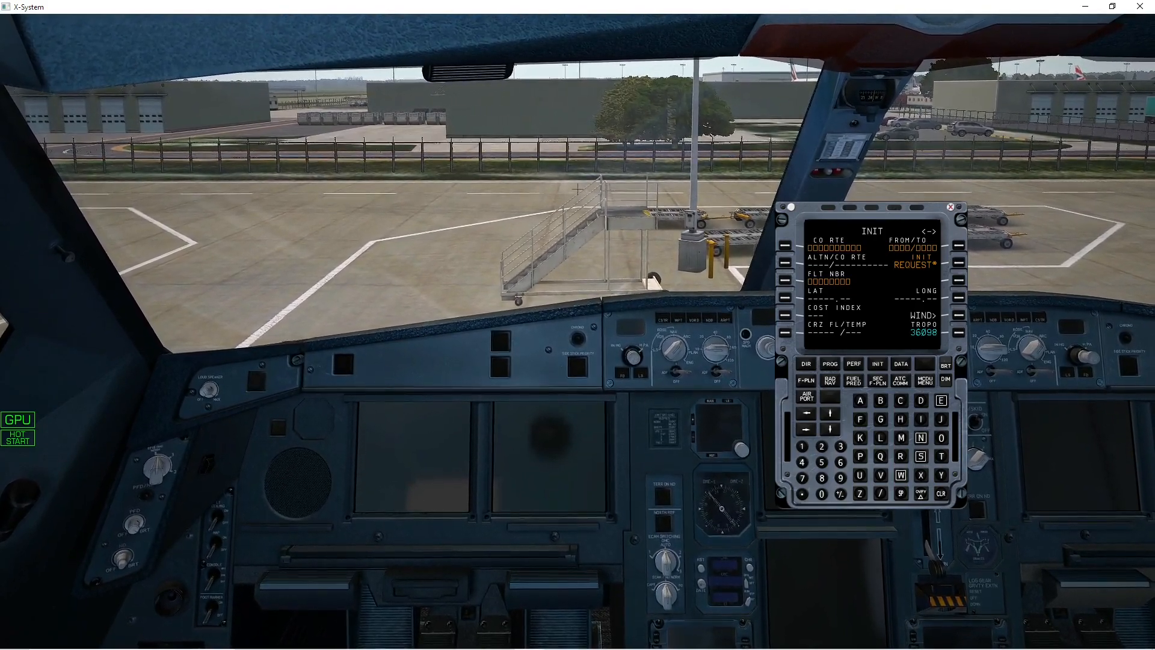
pyautogui.click(941, 400)
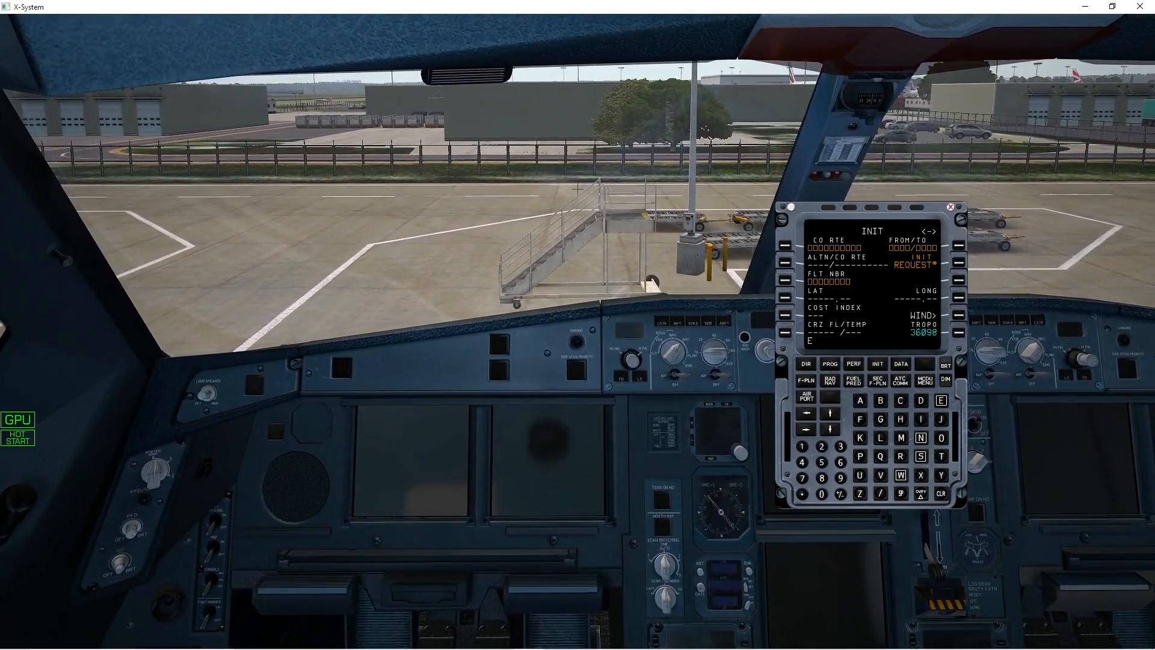
pyautogui.click(900, 419)
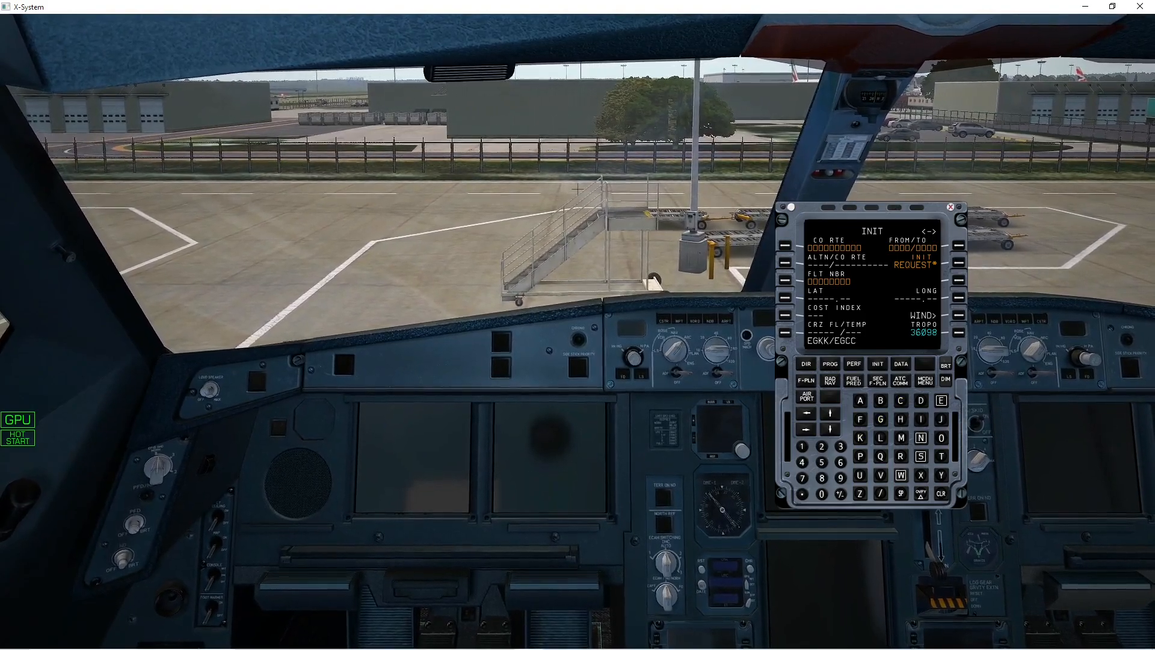
pyautogui.click(779, 342)
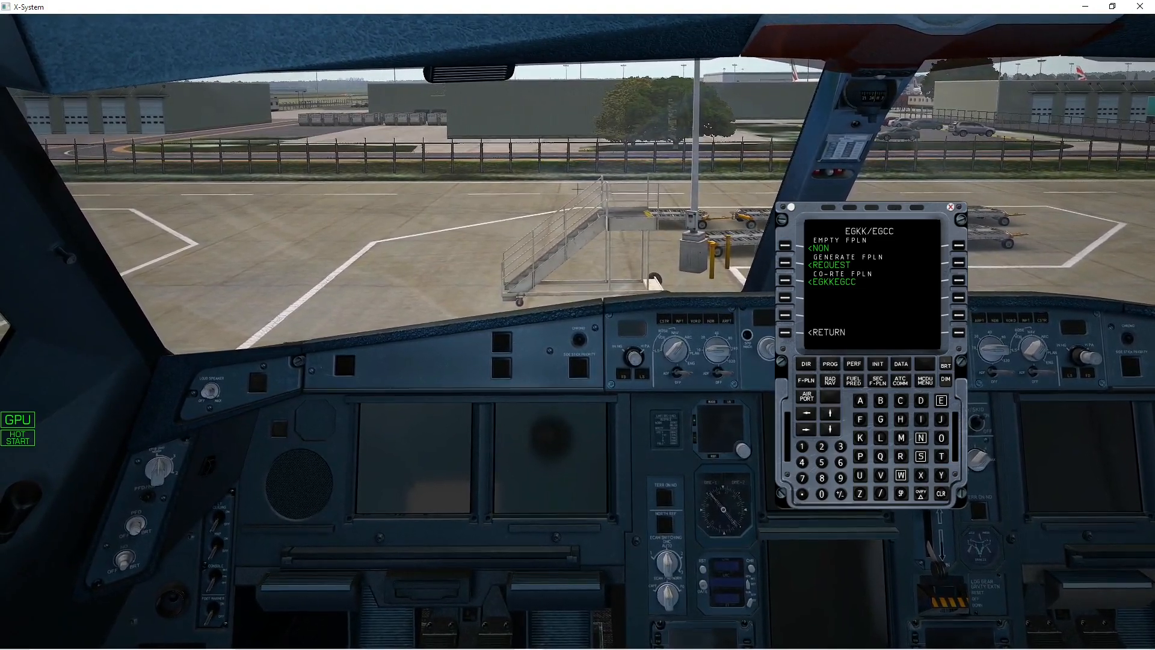
# Step: Load the EGKKEGCC company route and show its flight plan page
pyautogui.click(796, 282)
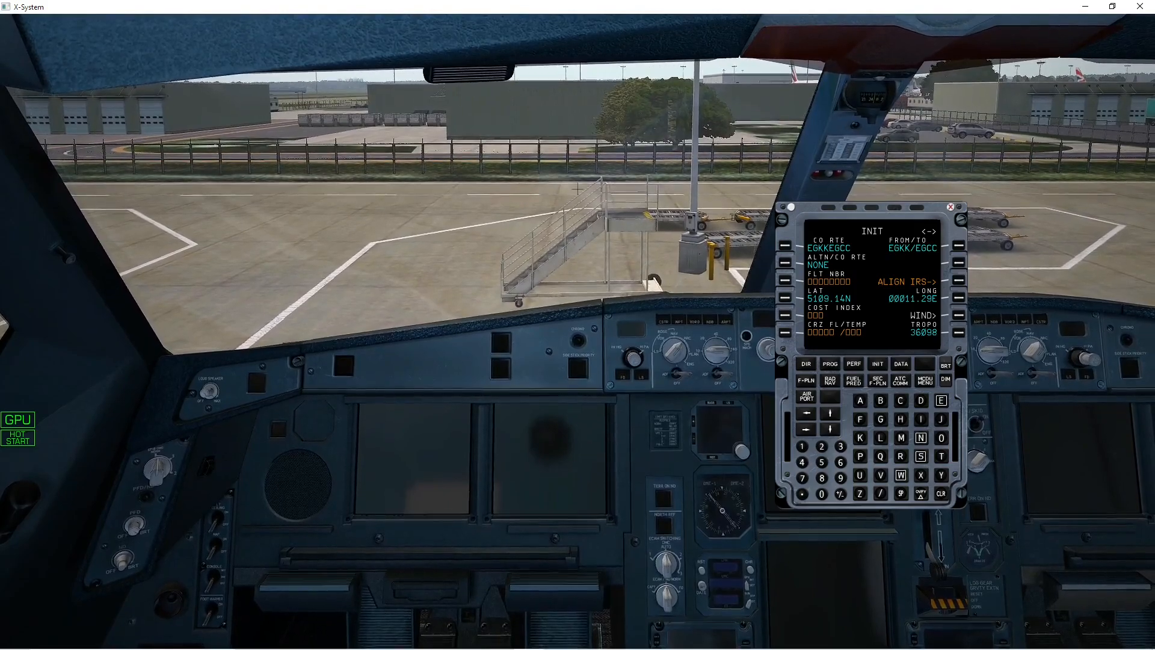
pyautogui.click(804, 382)
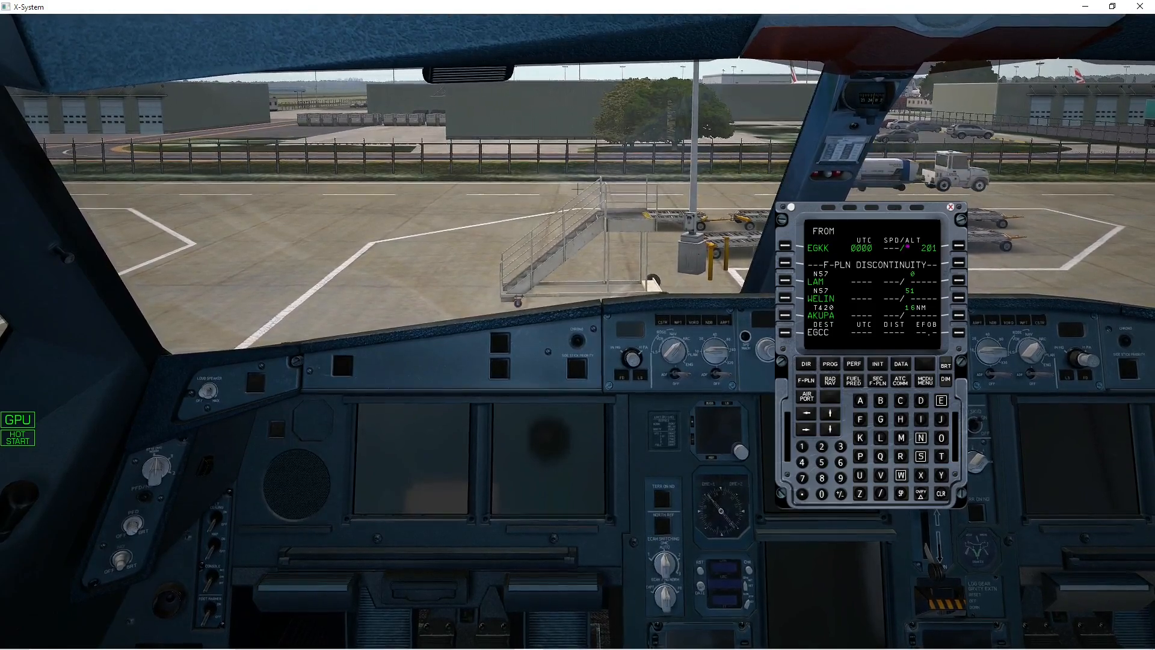
# Step: Through LAT REV on EGKK, set departure runway 08R with the LAM1Z SID
pyautogui.click(785, 248)
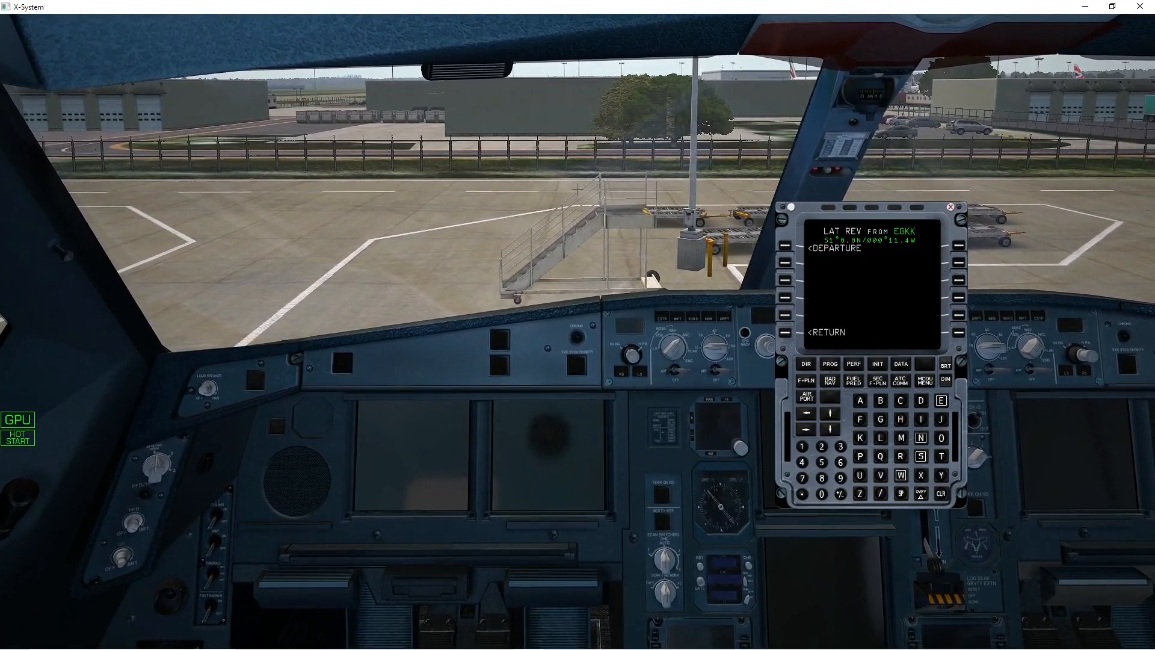
pyautogui.click(808, 248)
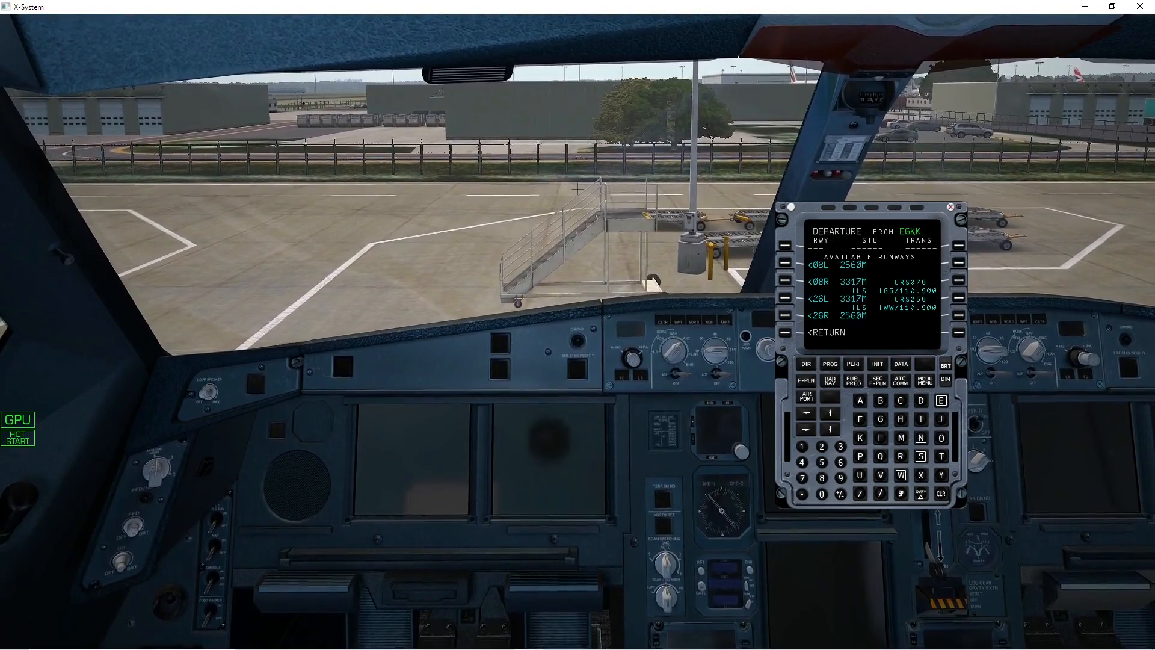
pyautogui.click(777, 282)
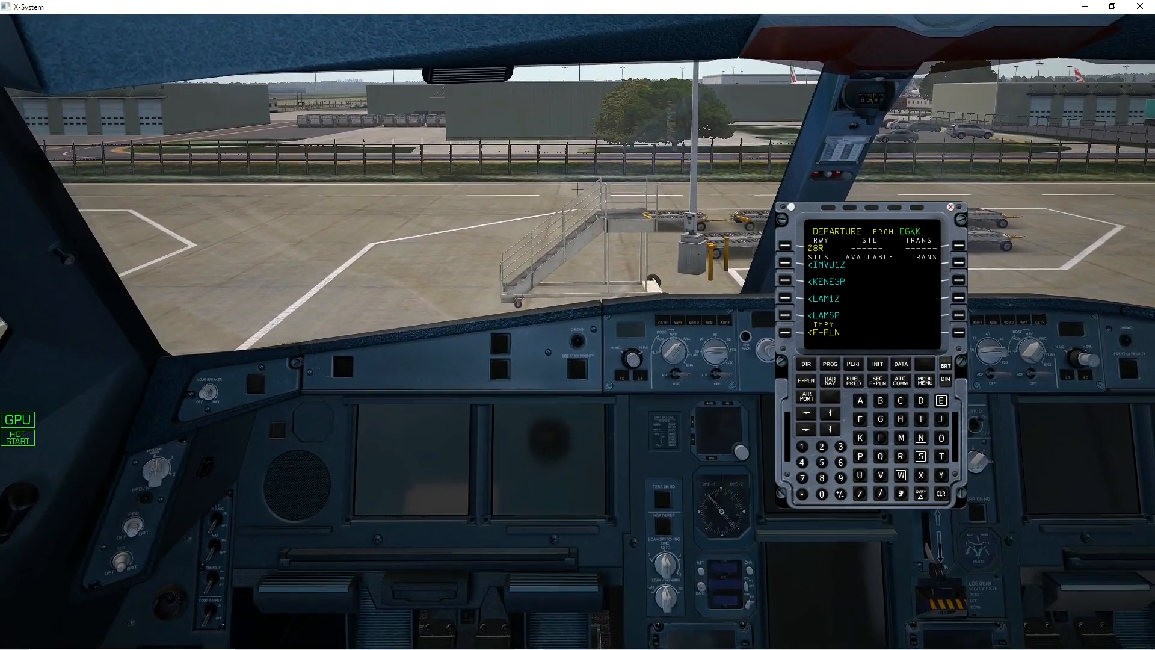
pyautogui.click(823, 298)
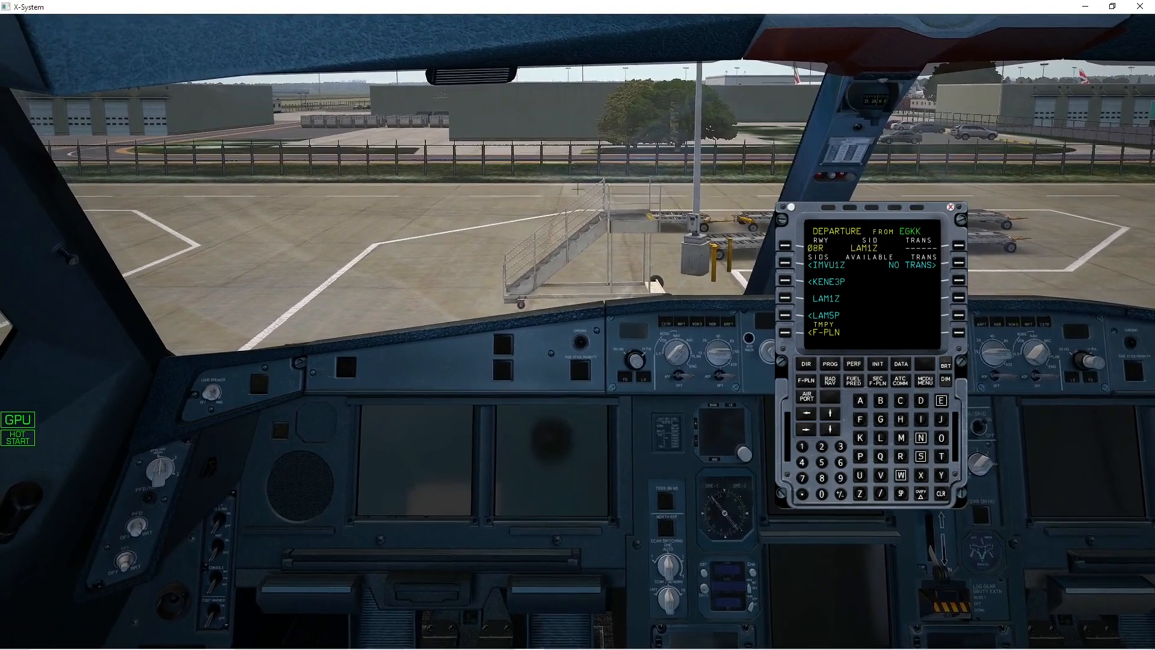